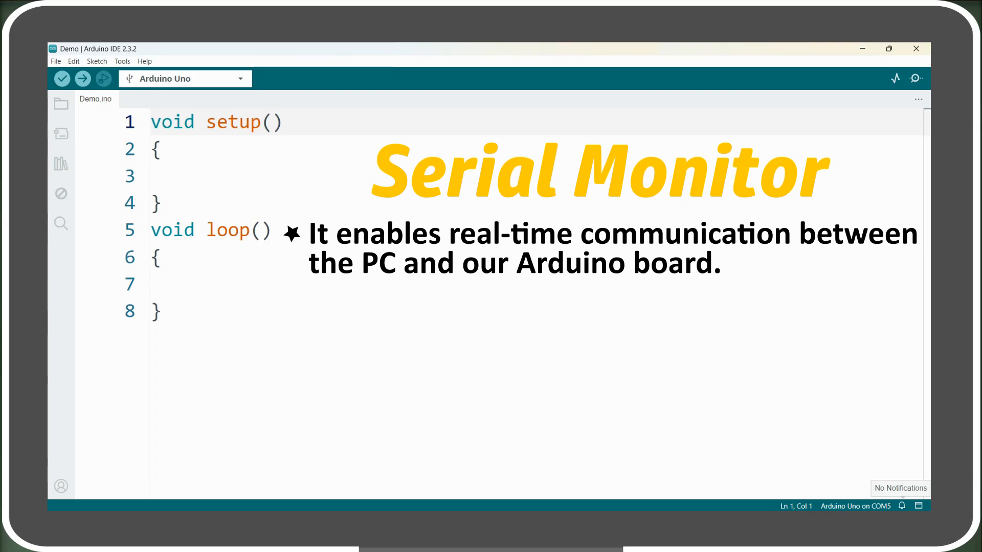
Open the Serial Monitor and review its baud rate and line-ending options
{"action": "left_click", "coordinate": [151, 122]}
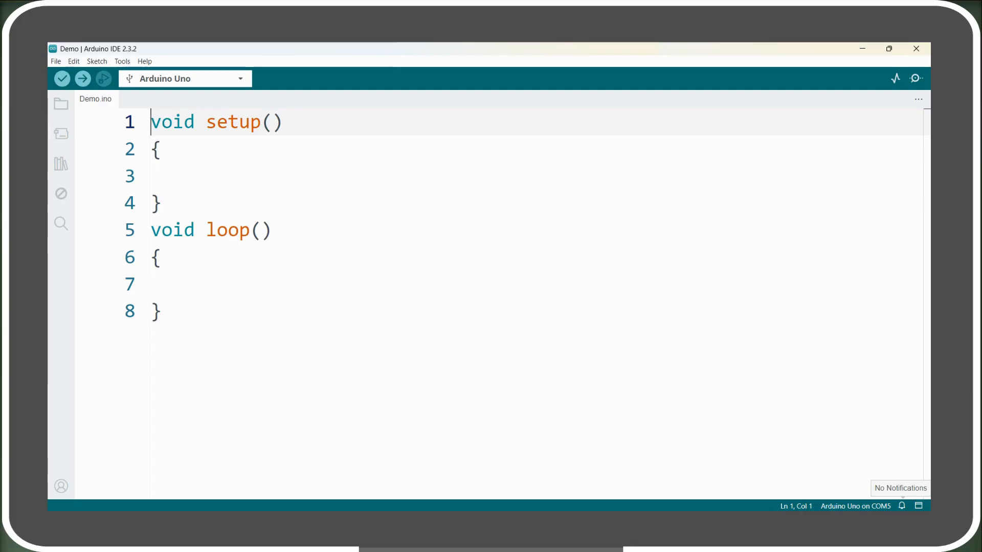
{"action": "mouse_move", "coordinate": [770, 487]}
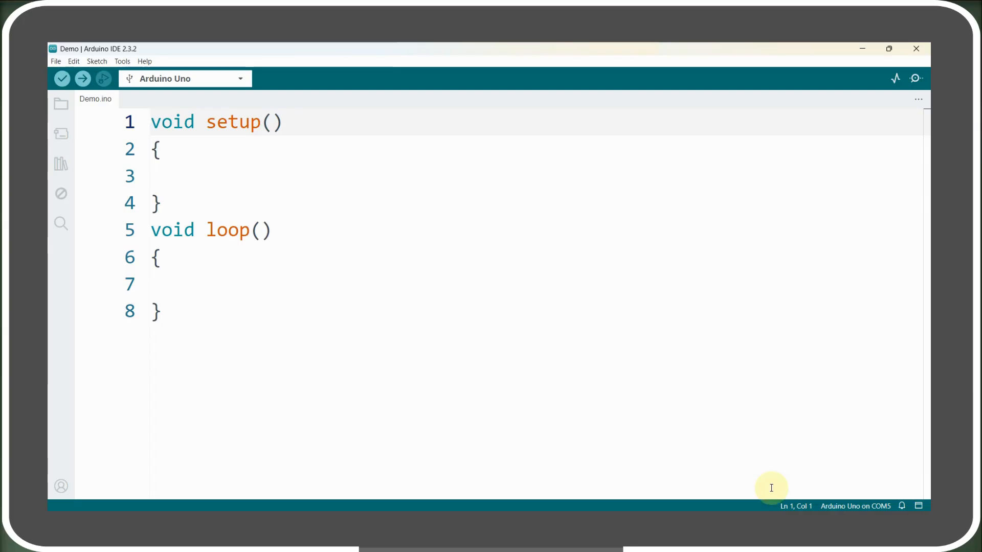
{"action": "mouse_move", "coordinate": [914, 78]}
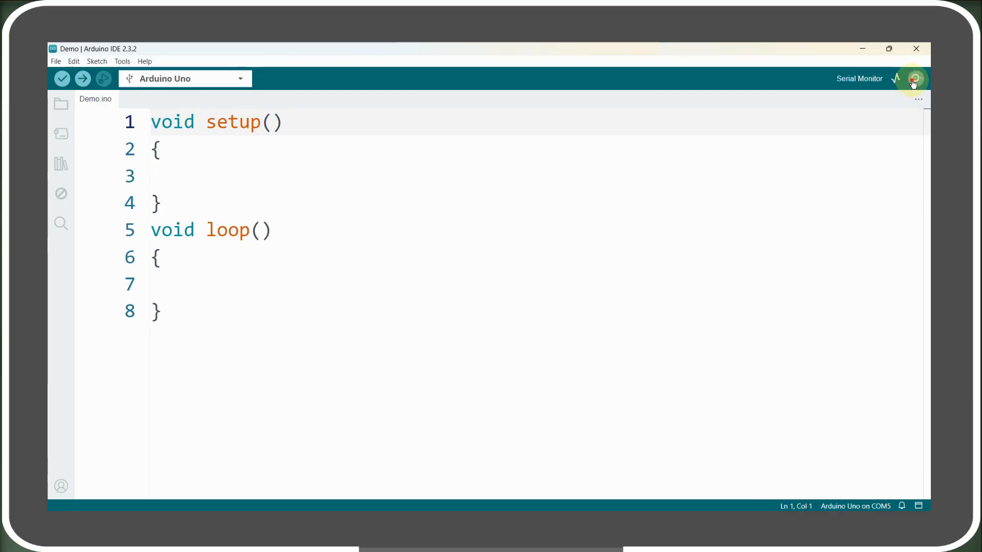
{"action": "left_click", "coordinate": [915, 79]}
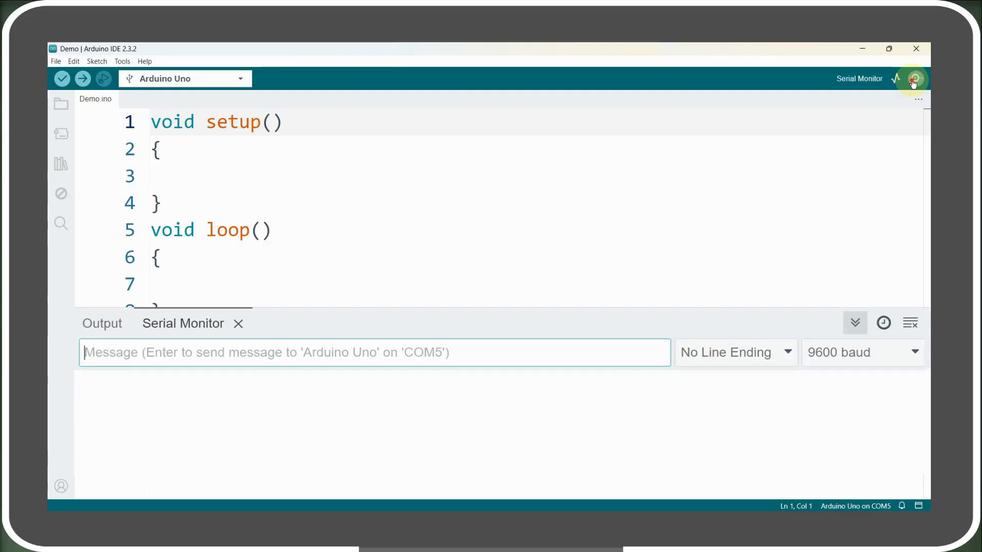
{"action": "left_click", "coordinate": [915, 78]}
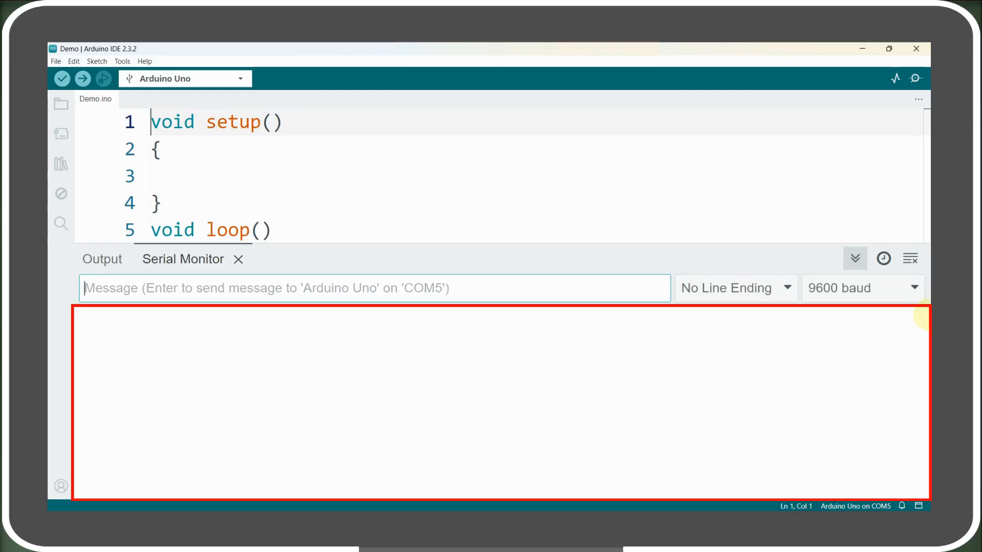
{"action": "left_click", "coordinate": [858, 287]}
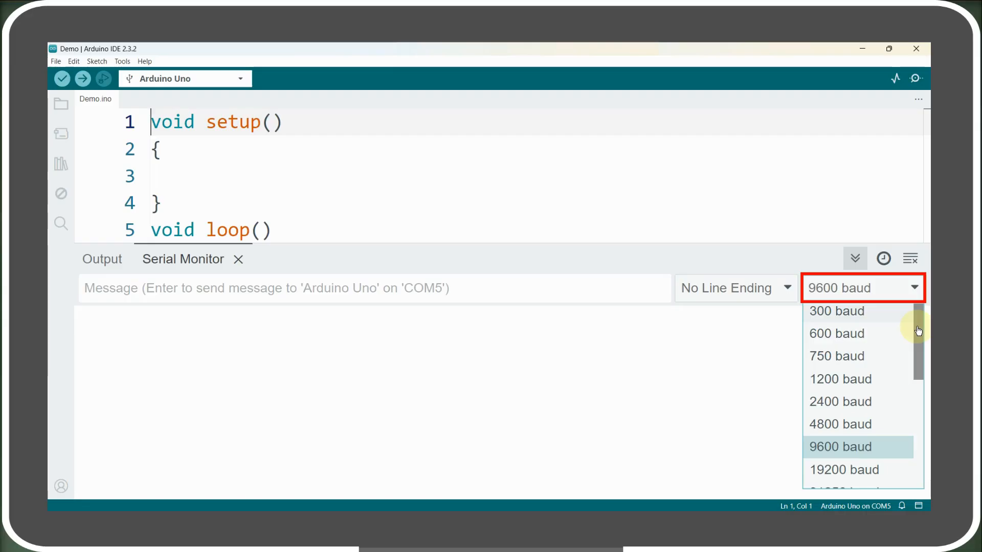
{"action": "scroll", "scroll_direction": "down", "scroll_amount": 3}
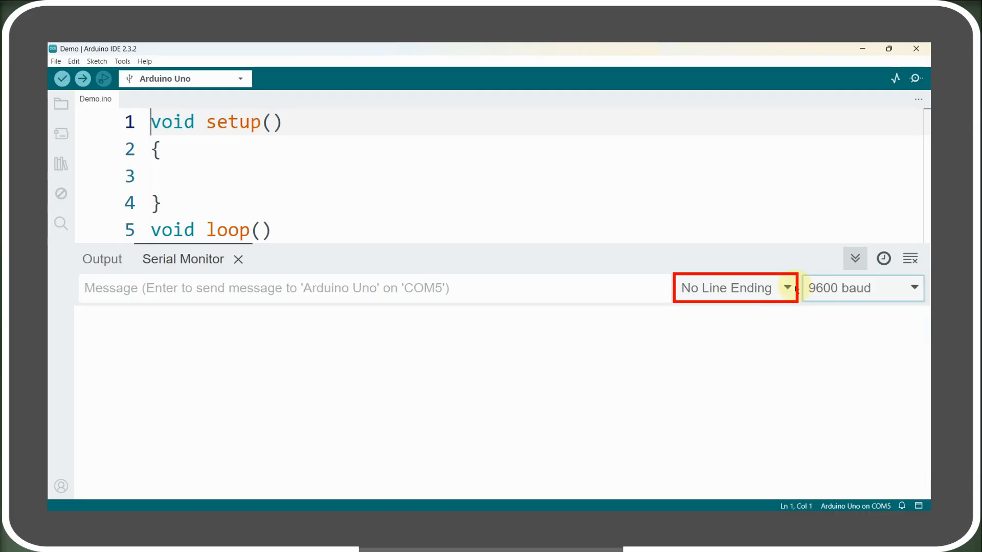
{"action": "left_click", "coordinate": [735, 288]}
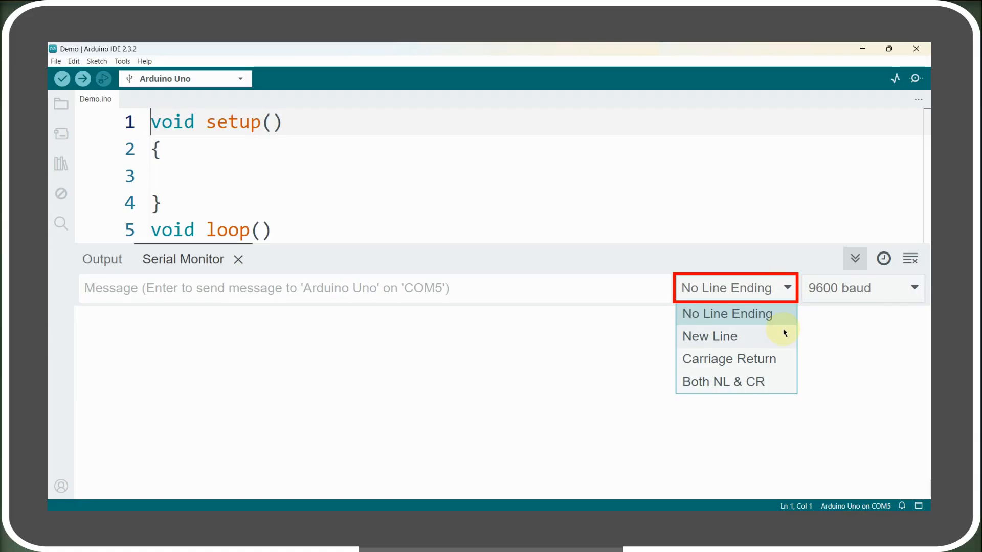
{"action": "mouse_move", "coordinate": [783, 353]}
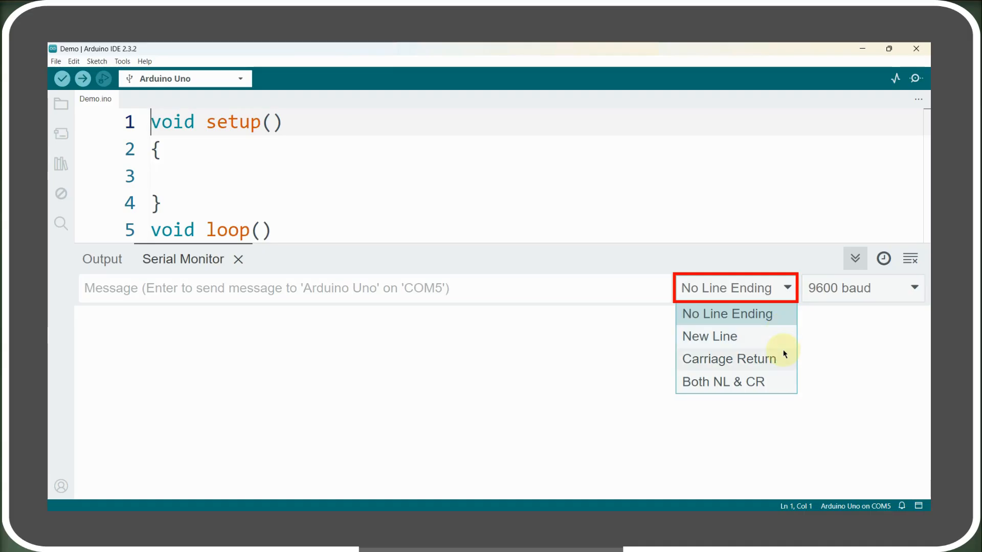
{"action": "mouse_move", "coordinate": [784, 348]}
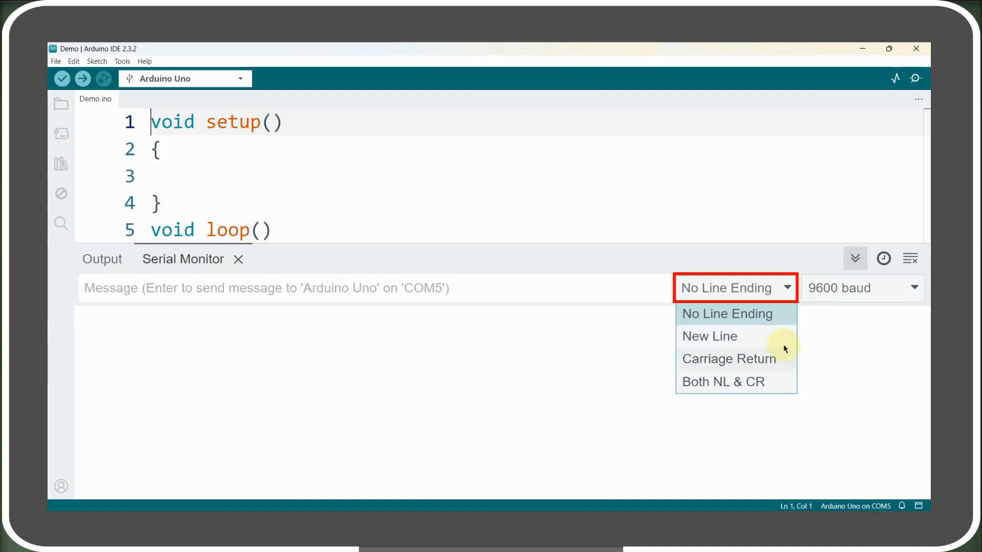
{"action": "left_click", "coordinate": [728, 313]}
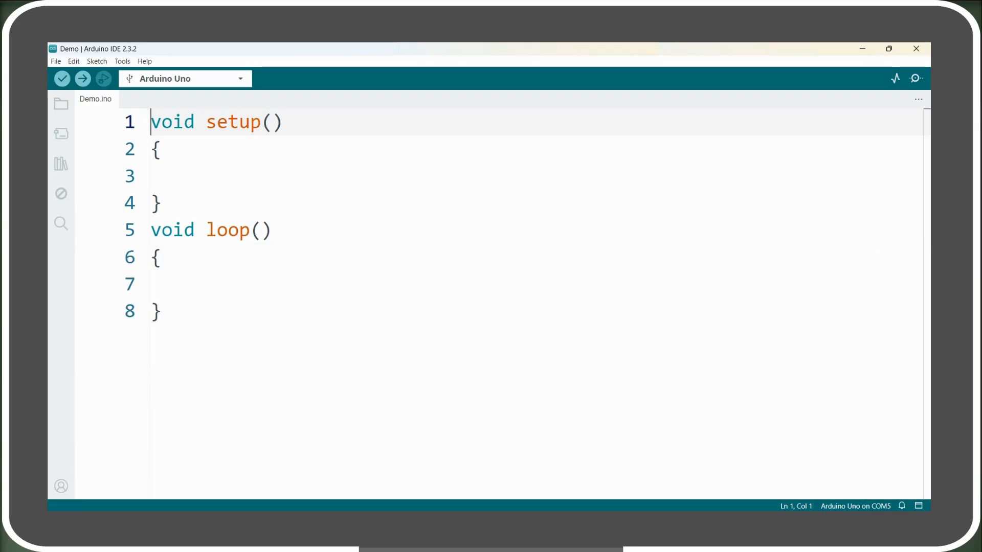
Declare 'int data;' above setup() and add Serial.begin(9600); inside setup()
{"action": "key", "text": "Enter"}
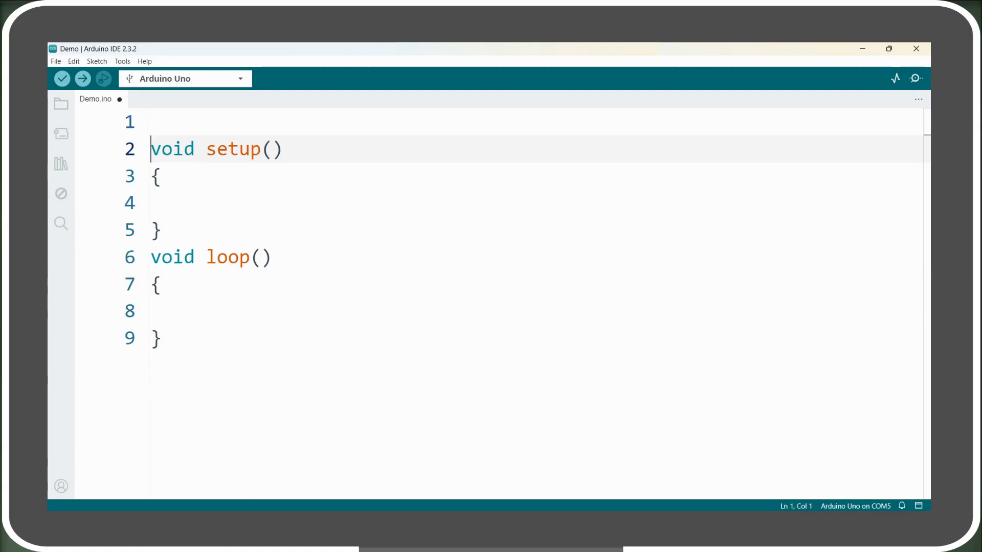
{"action": "type", "text": "int"}
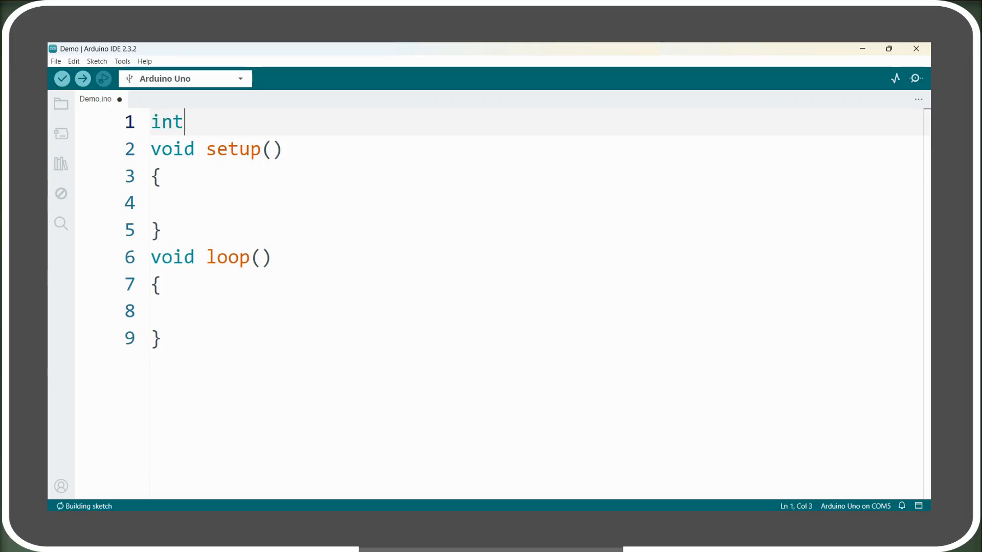
{"action": "type", "text": "data;"}
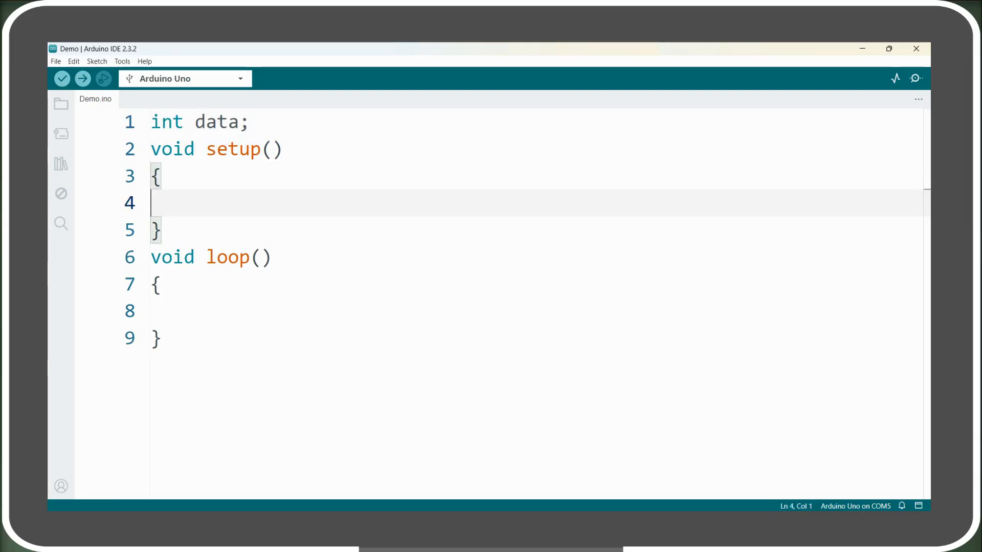
{"action": "type", "text": "Serial."}
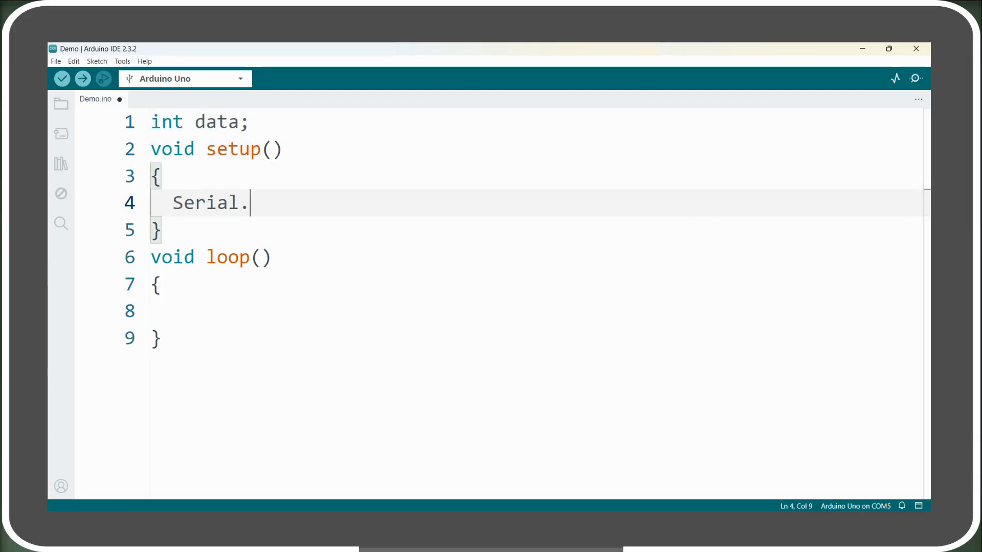
{"action": "type", "text": "begin()"}
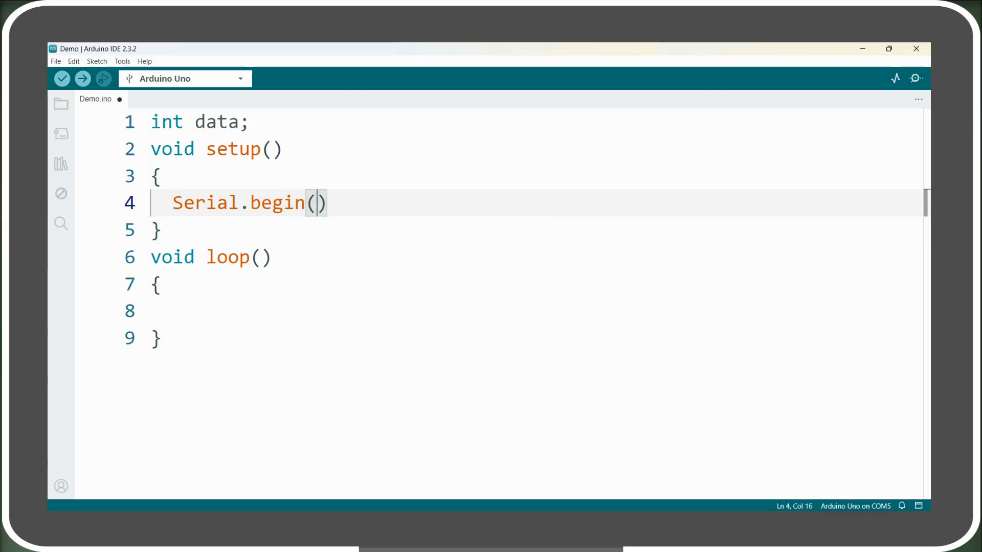
{"action": "type", "text": "9600;"}
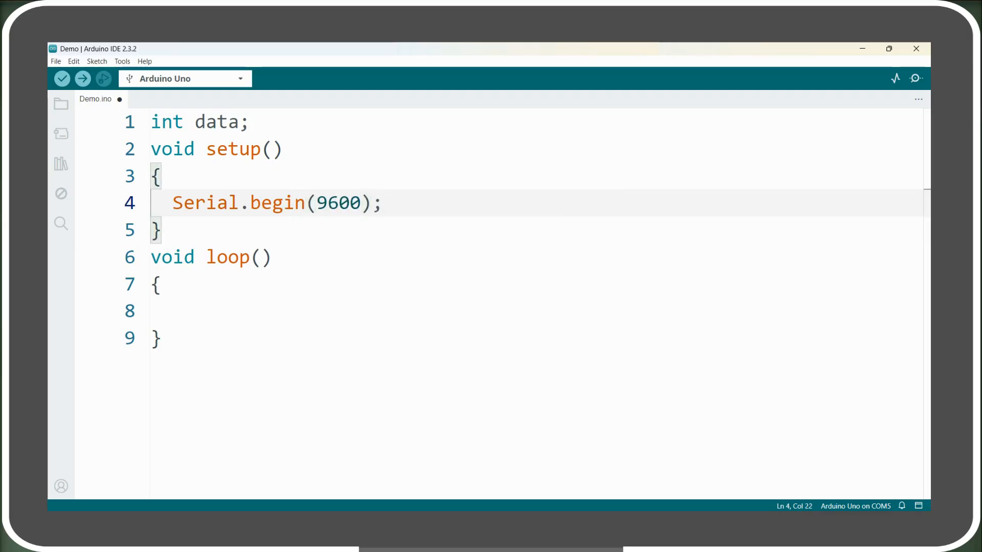
{"action": "left_click", "coordinate": [61, 78]}
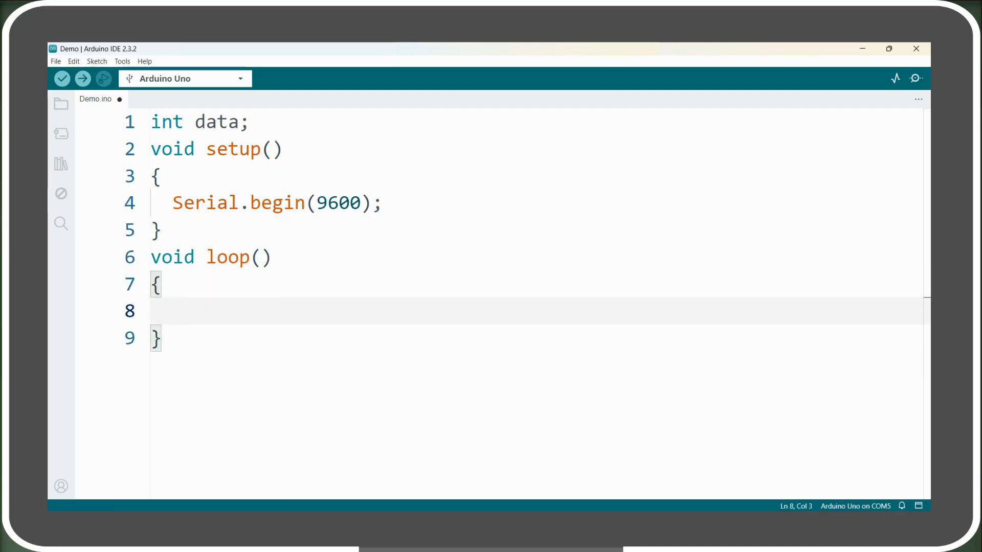
Add an if (Serial.available() > 0) condition in loop()
{"action": "type", "text": "if"}
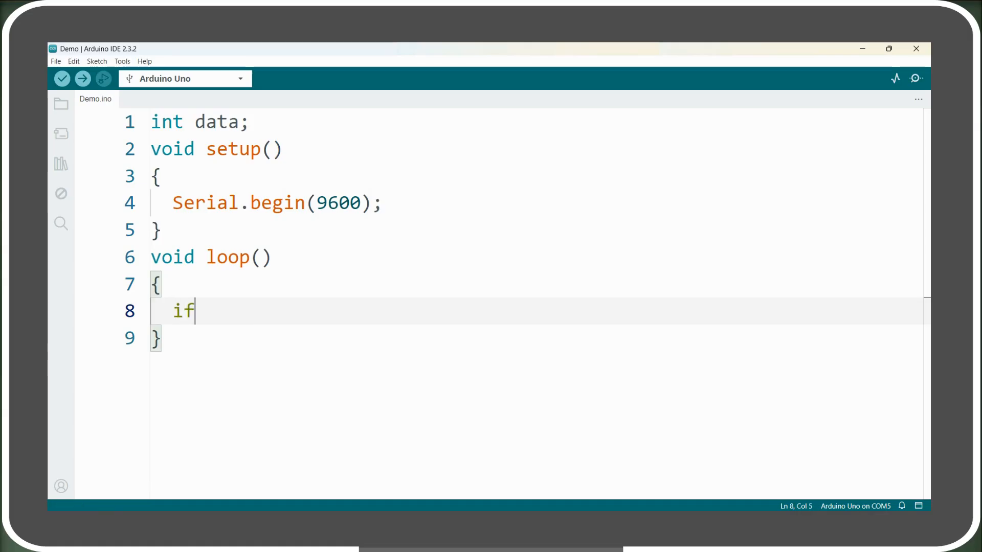
{"action": "type", "text": "(Serial.avail"}
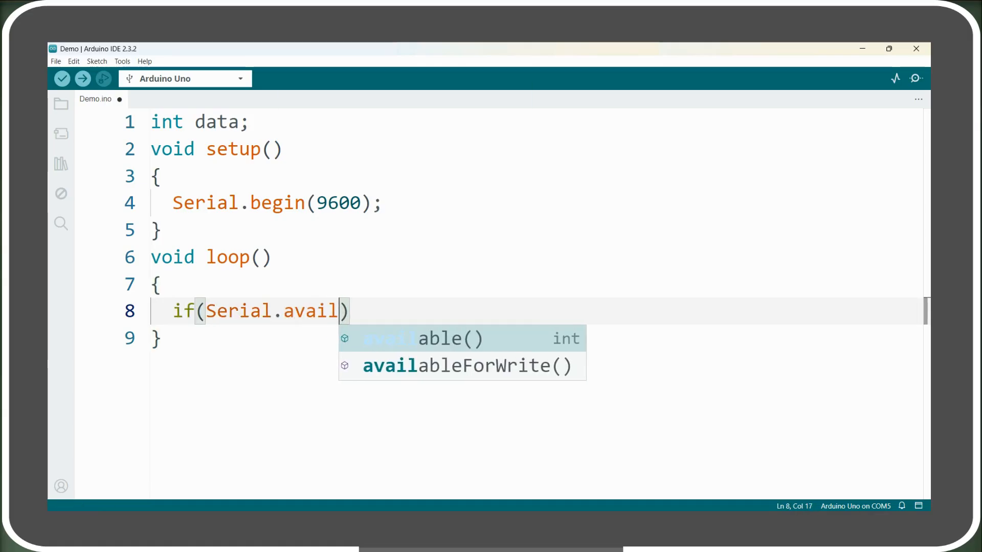
{"action": "left_click", "coordinate": [450, 338]}
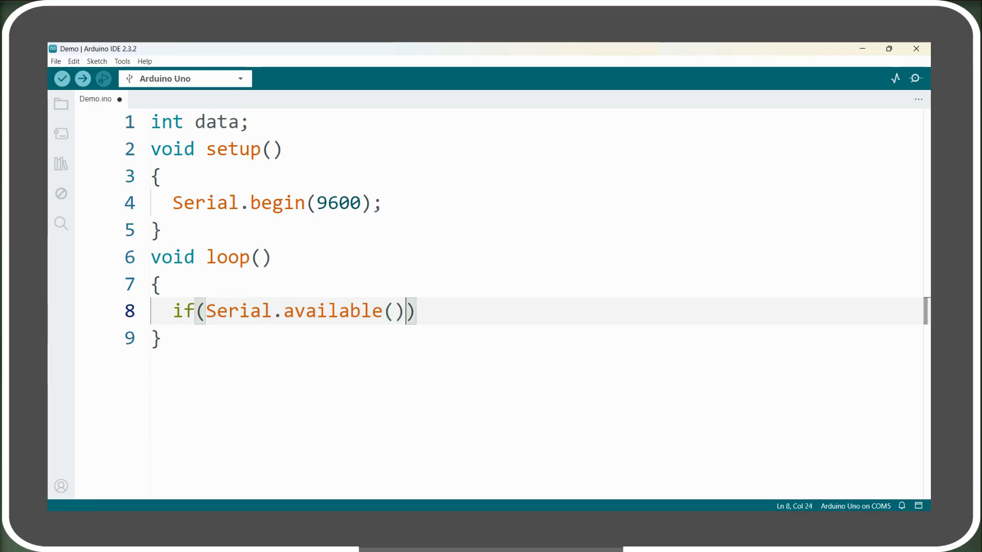
{"action": "type", "text": "> 0"}
{"action": "type", "text": "{"}
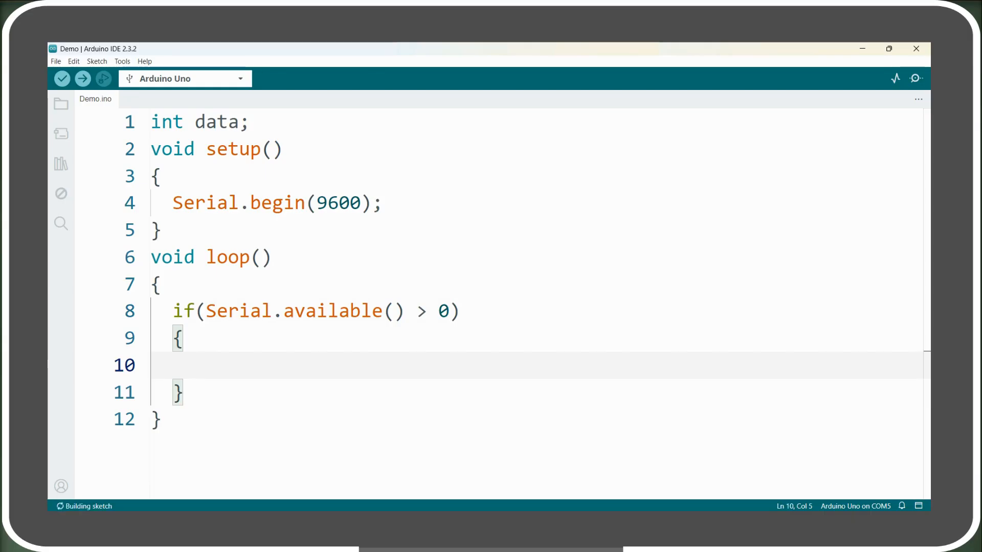
Inside the if, read the byte with data = Serial.read(); and print it with Serial.println(data)
{"action": "type", "text": "da"}
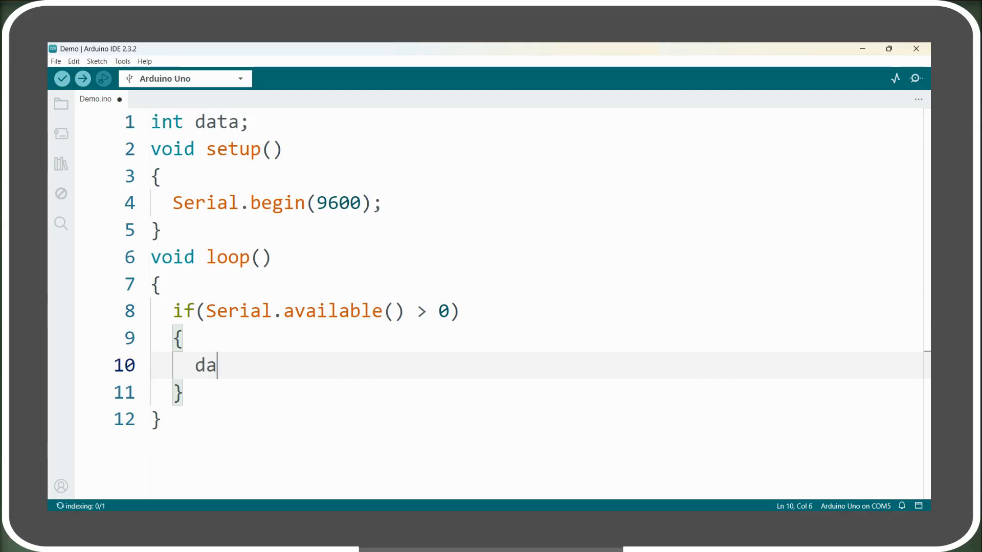
{"action": "type", "text": "ta = Serial"}
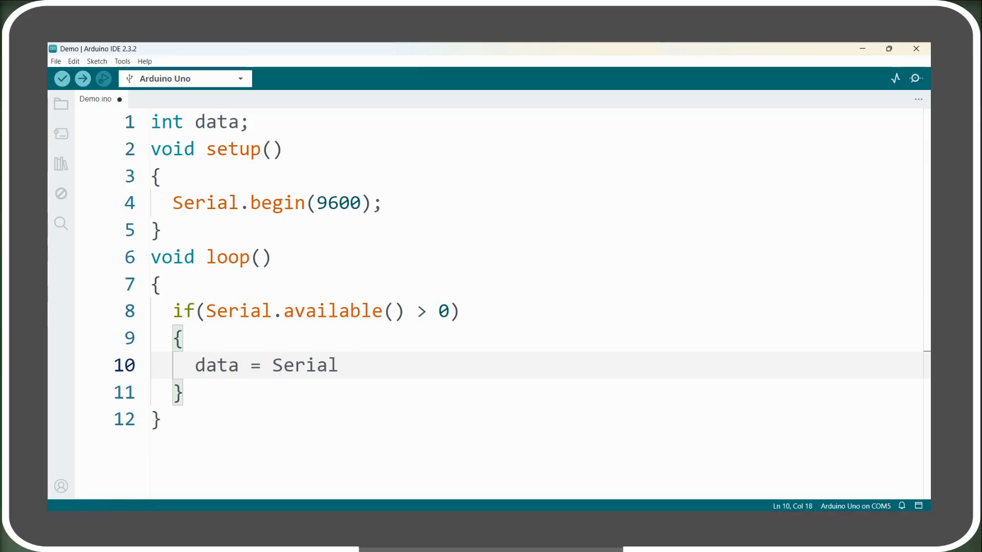
{"action": "type", "text": ".read();"}
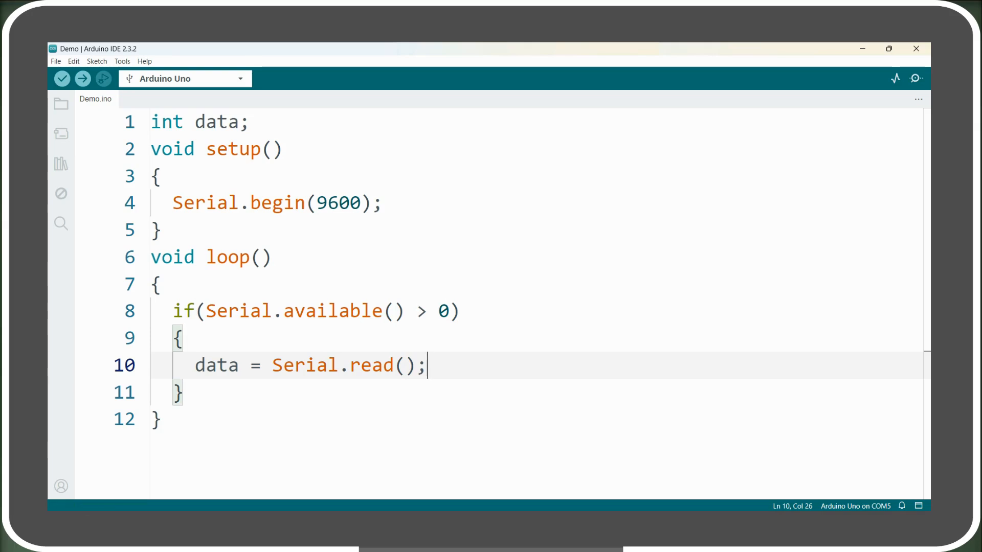
{"action": "key", "text": "Return"}
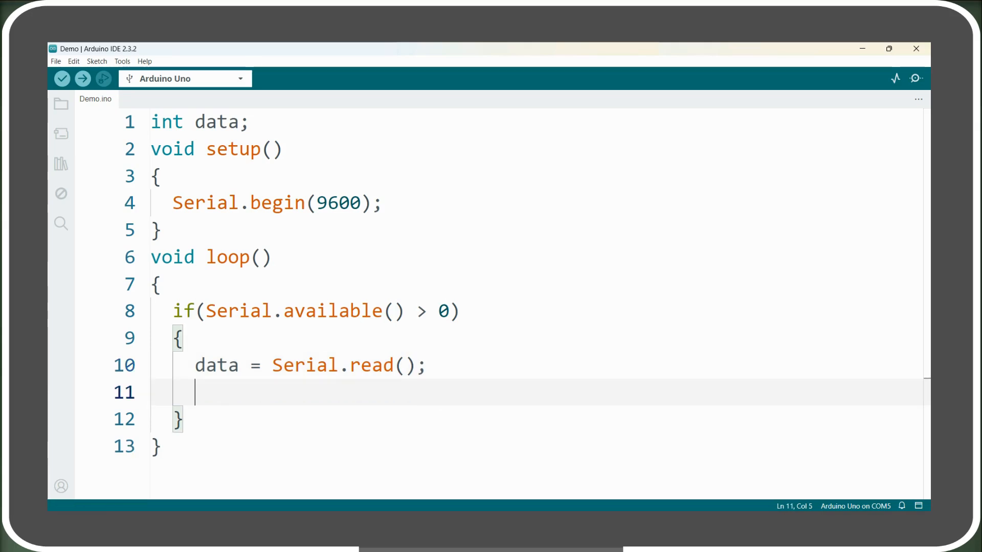
{"action": "type", "text": "Serial.println(d"}
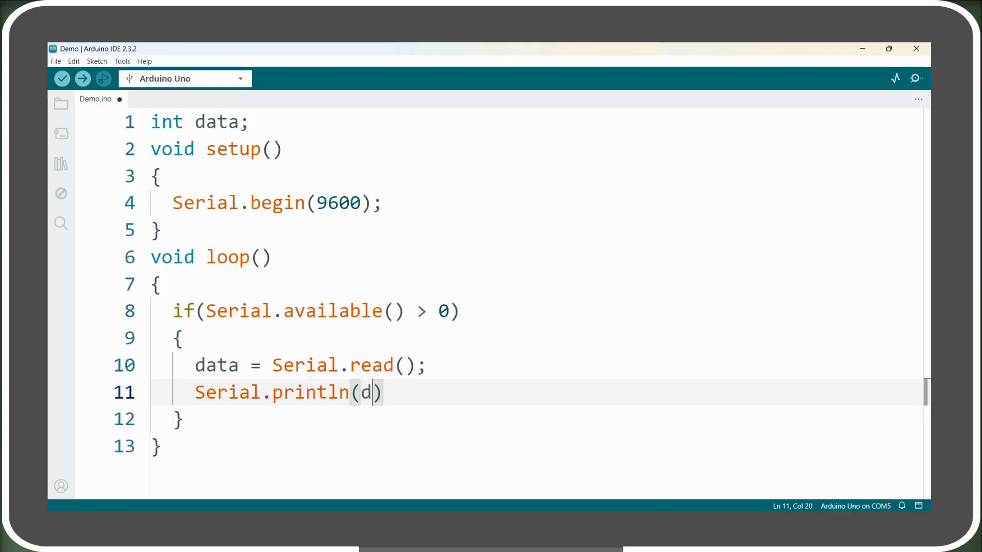
{"action": "type", "text": "ata;"}
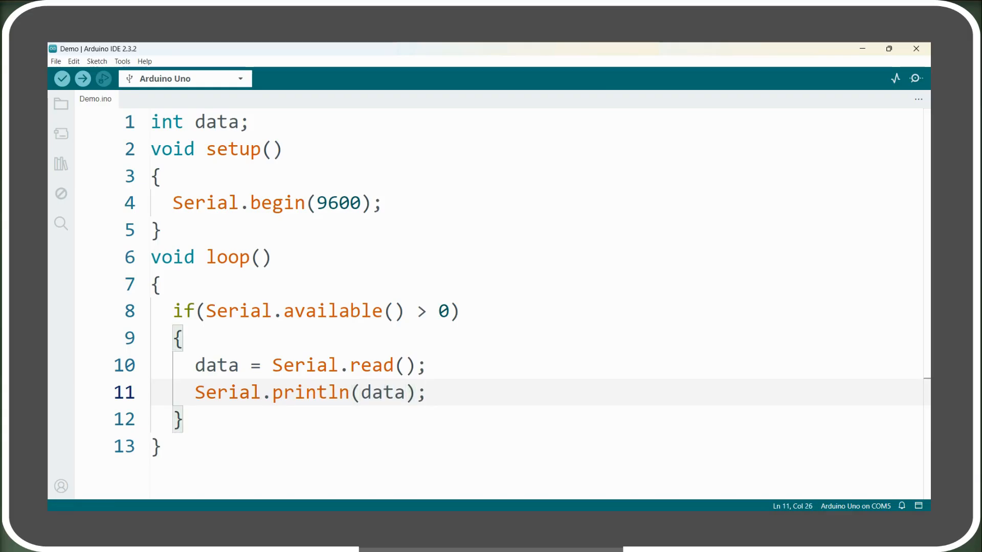
{"action": "left_click", "coordinate": [82, 78]}
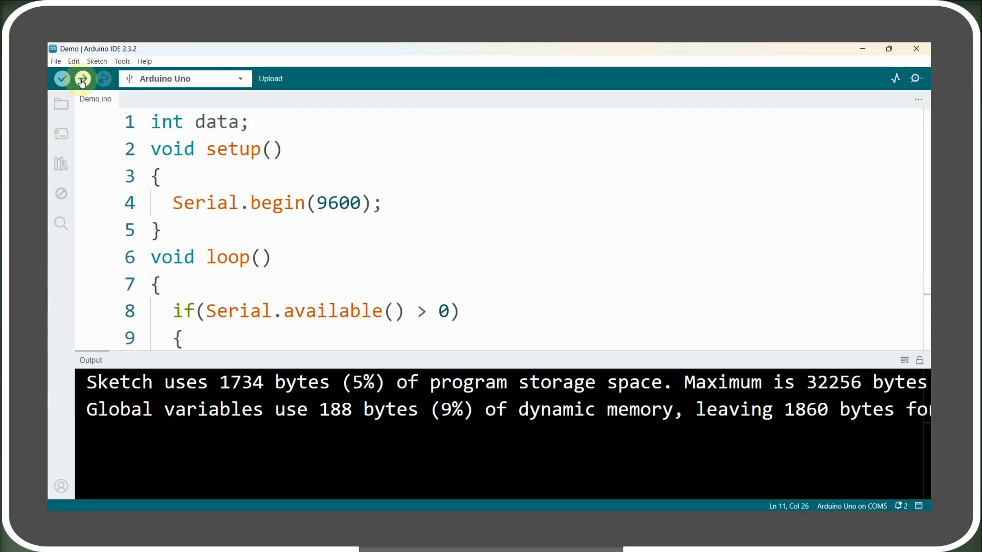
Send 'A' from the Serial Monitor, see 65 echoed, and close the monitor
{"action": "left_click", "coordinate": [916, 78]}
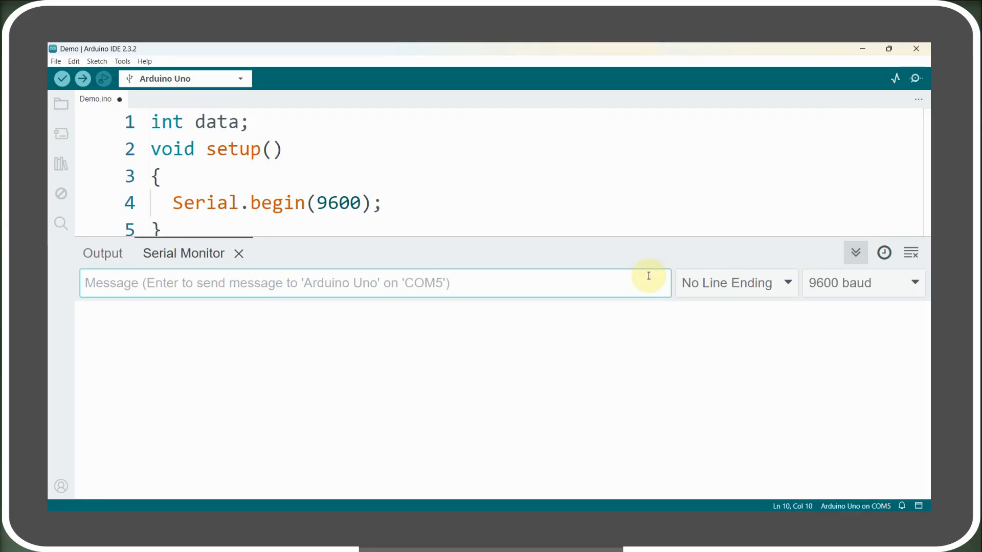
{"action": "type", "text": "A"}
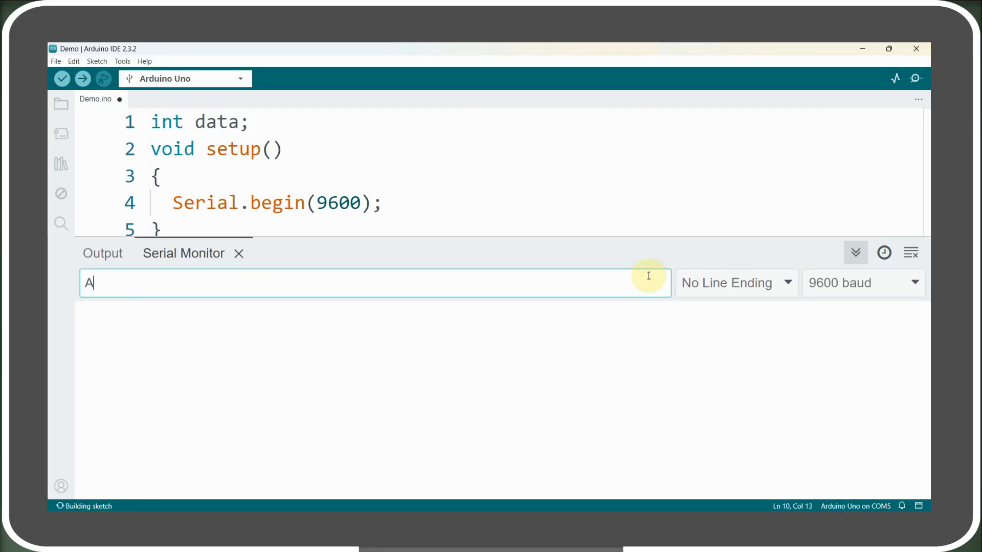
{"action": "key", "text": "Return"}
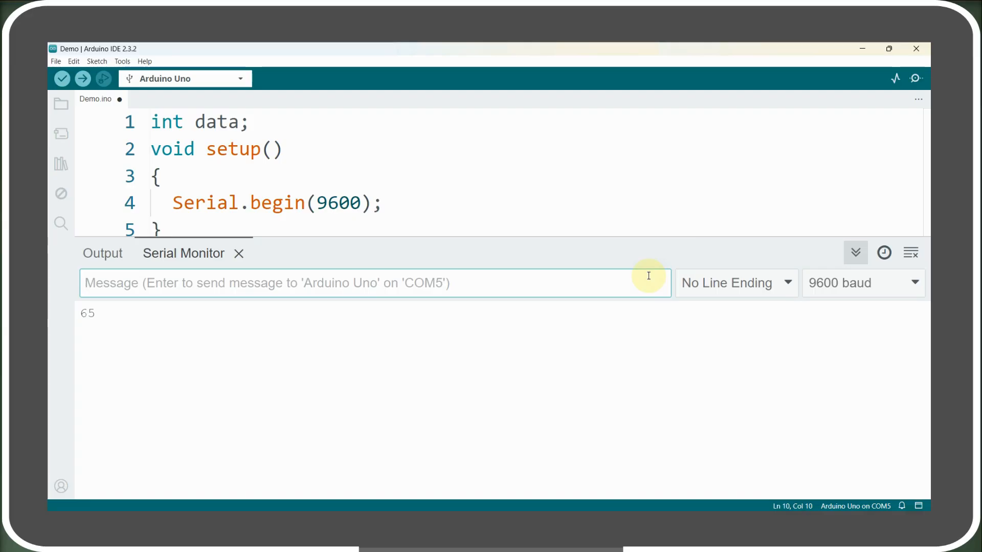
{"action": "left_click", "coordinate": [61, 78]}
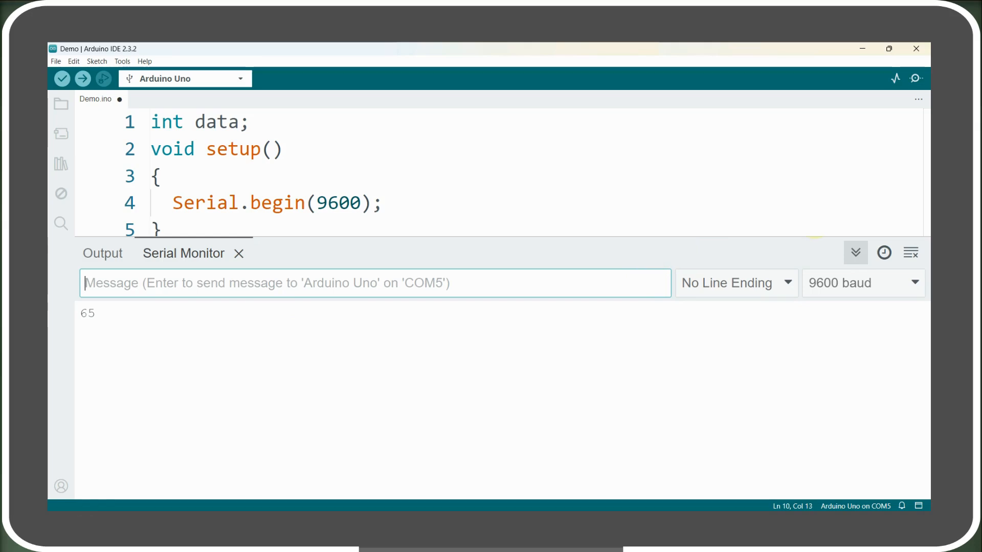
{"action": "left_click", "coordinate": [238, 253]}
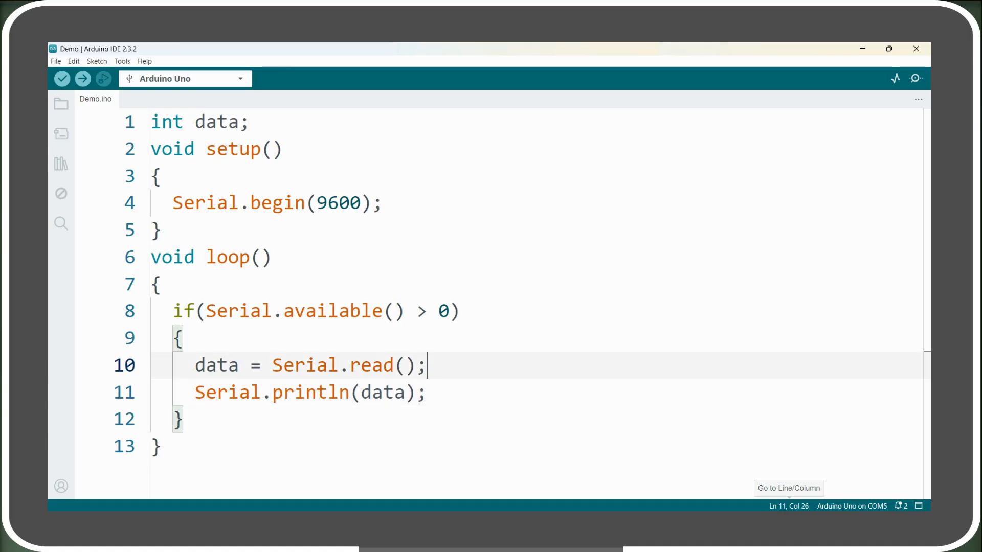
Change data's type to char, re-upload the sketch, and reopen the Serial Monitor
{"action": "left_click", "coordinate": [239, 121]}
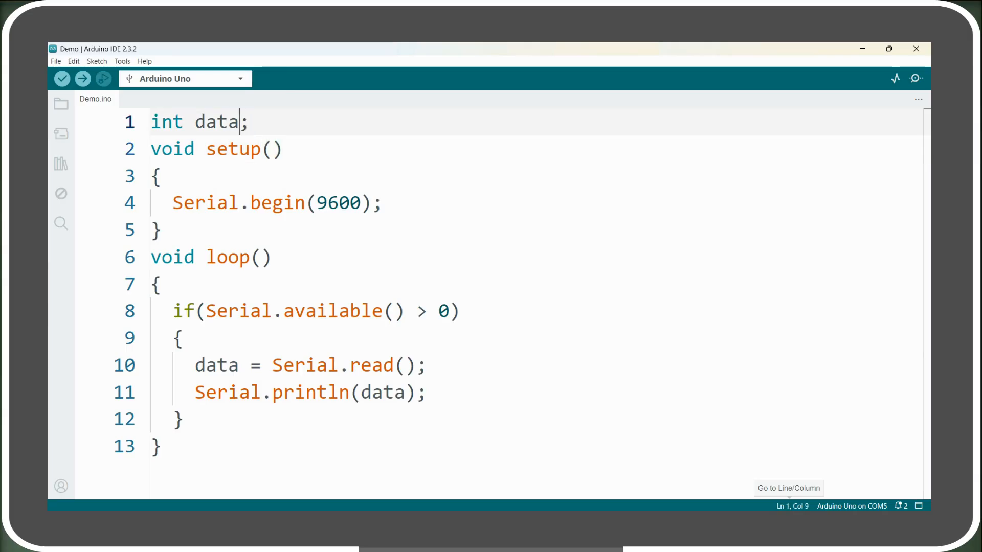
{"action": "type", "text": "char"}
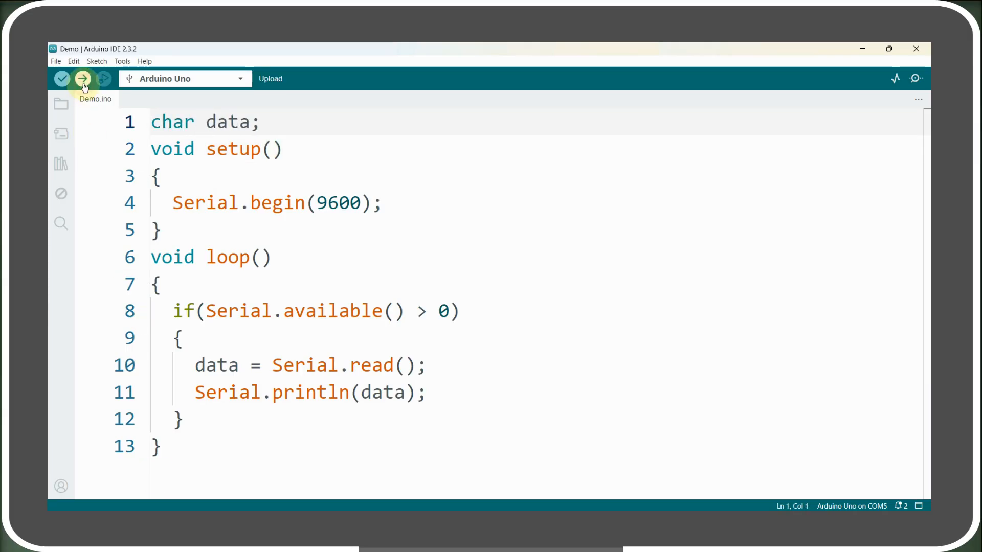
{"action": "left_click", "coordinate": [81, 78]}
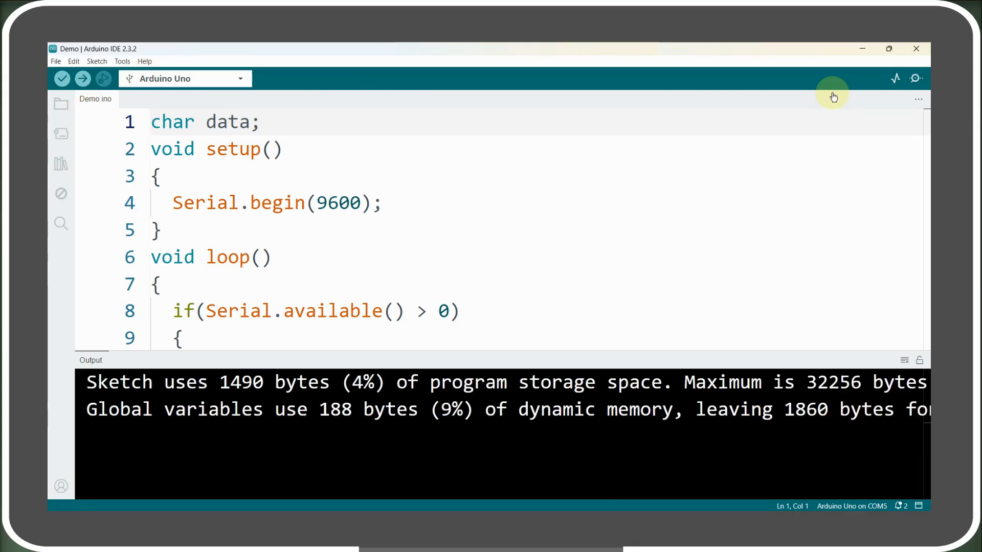
{"action": "left_click", "coordinate": [915, 78]}
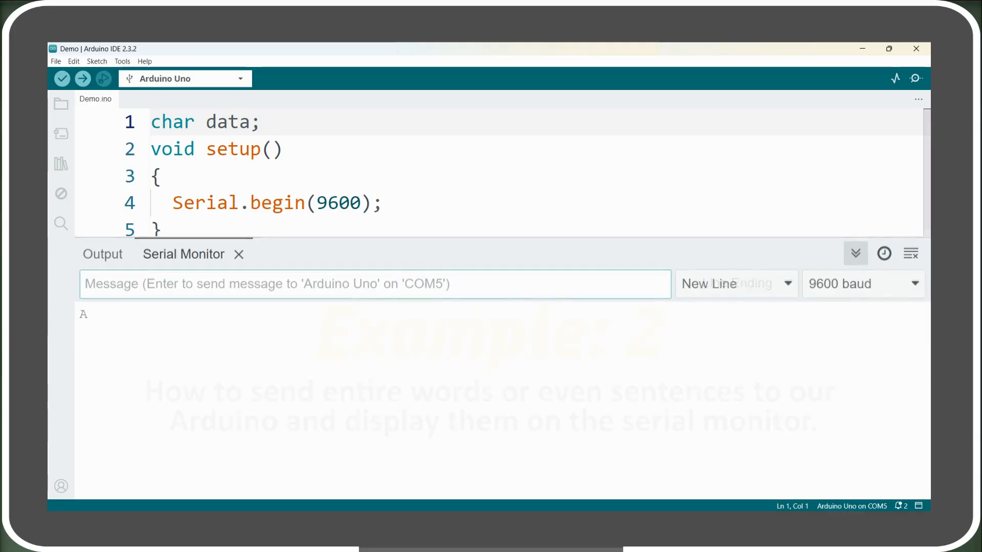
Send HELLO, see each letter echoed on its own line, then close the monitor
{"action": "type", "text": "HELLO"}
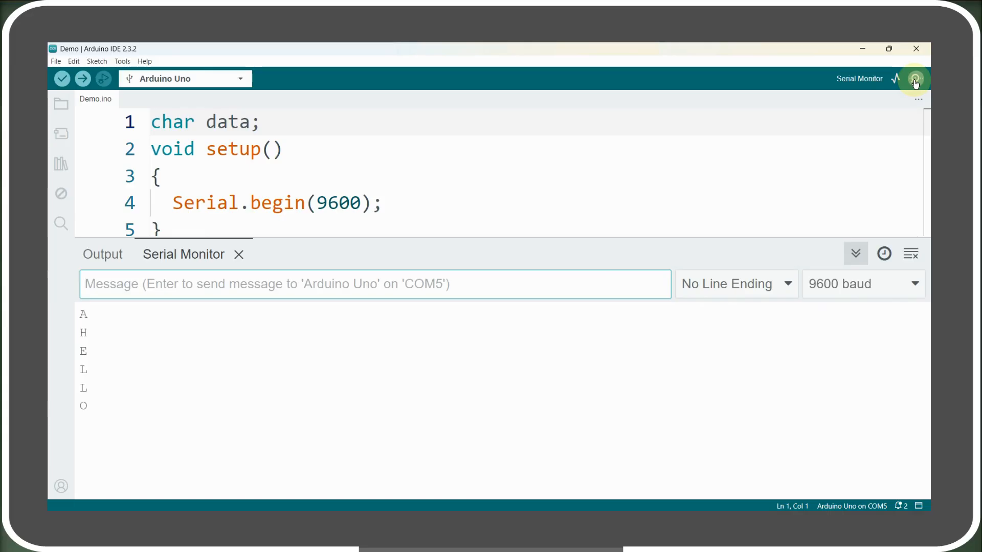
{"action": "left_click", "coordinate": [915, 78]}
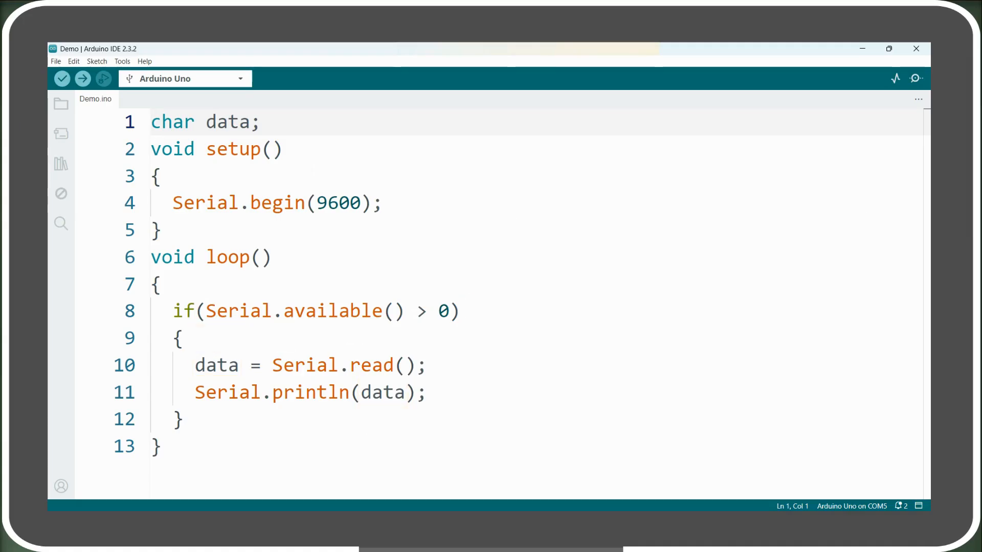
Declare 'String message;' and add message = message + data; before the println call
{"action": "type", "text": "S"}
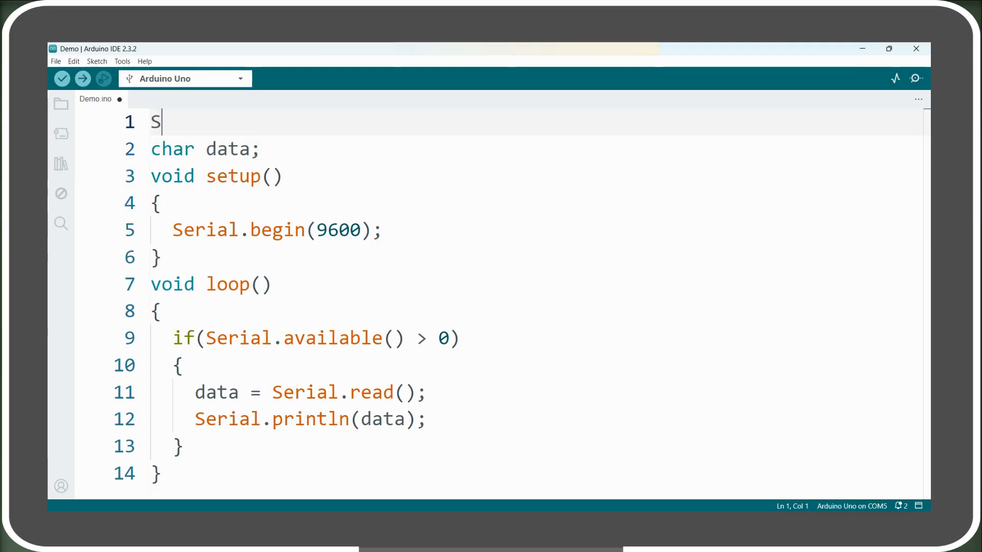
{"action": "type", "text": "tring message;"}
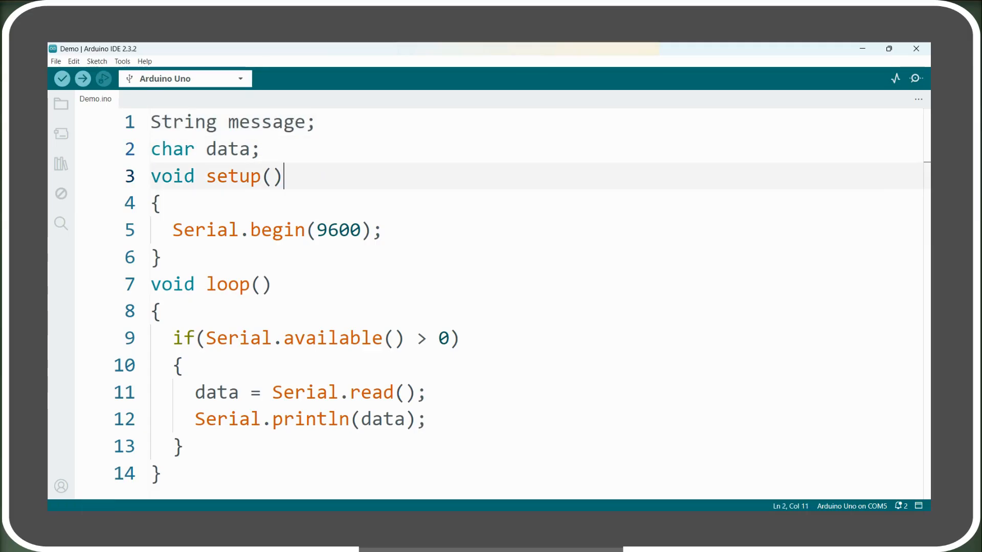
{"action": "left_click", "coordinate": [318, 393]}
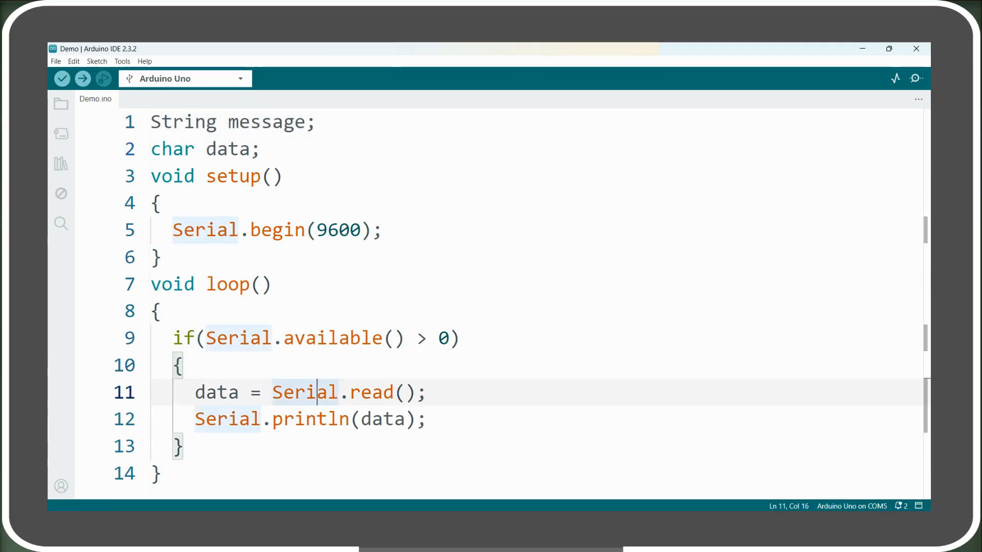
{"action": "left_click", "coordinate": [285, 419]}
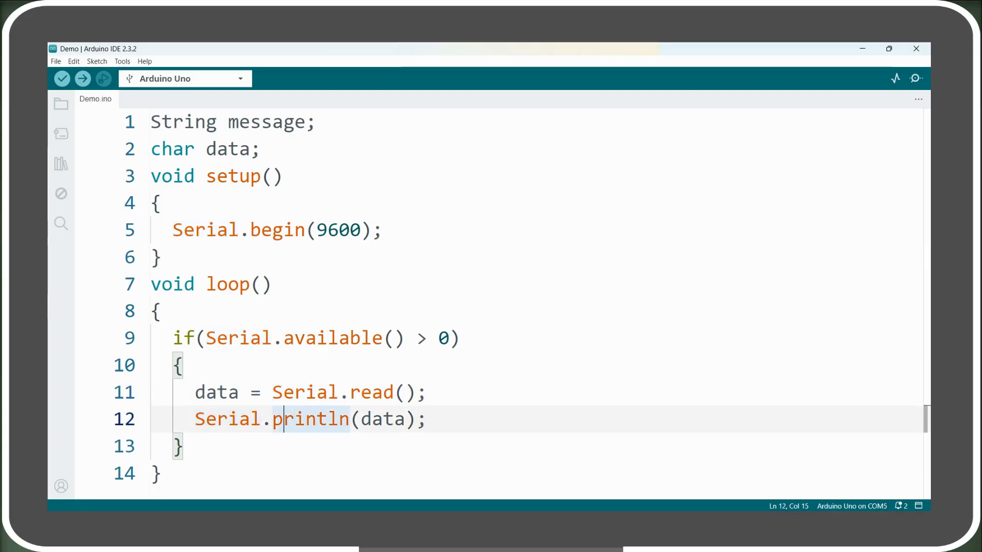
{"action": "key", "text": "Enter"}
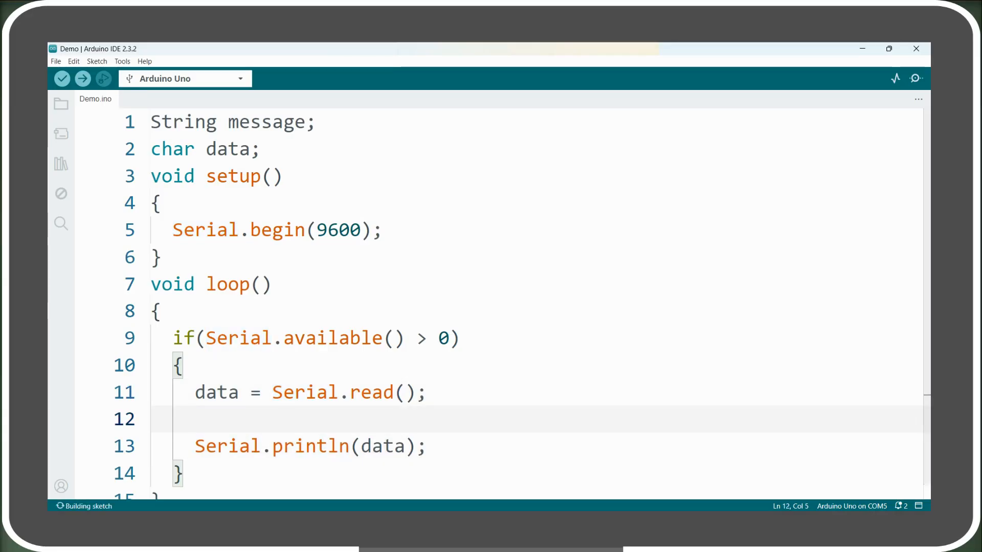
{"action": "type", "text": "message = m"}
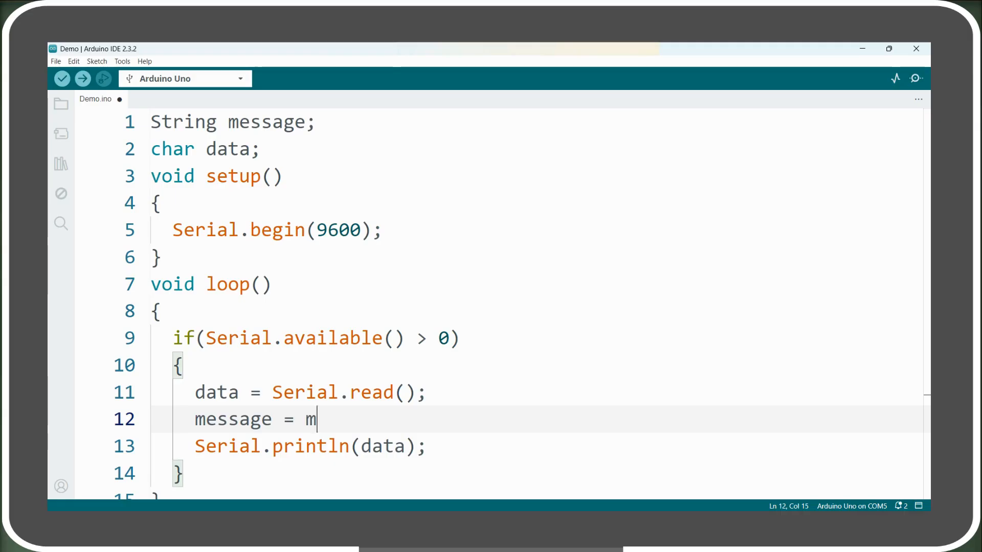
{"action": "type", "text": "essage + data"}
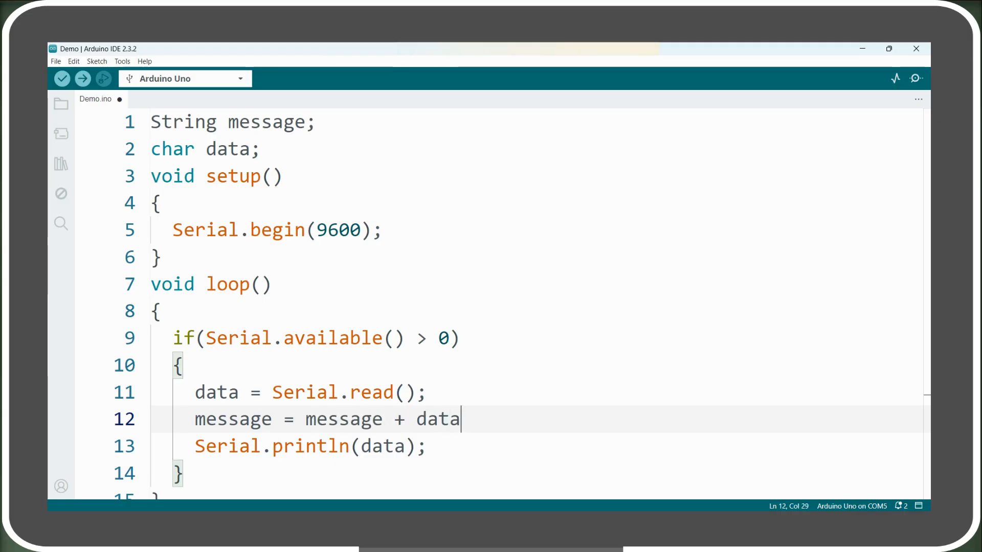
{"action": "type", "text": ";"}
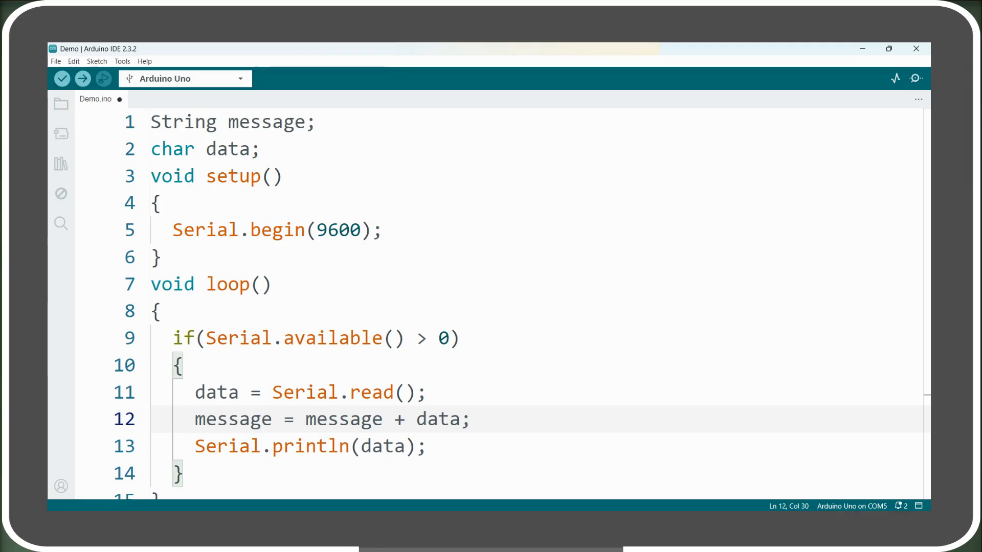
Enter sample values 34, 6.5 and "HI" in the editor
{"action": "left_click", "coordinate": [62, 78]}
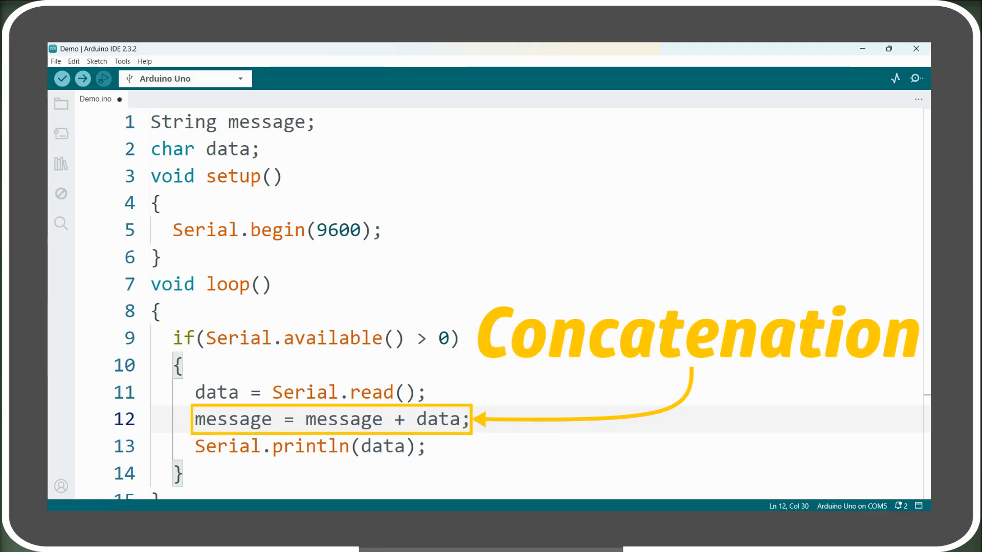
{"action": "left_click", "coordinate": [61, 78]}
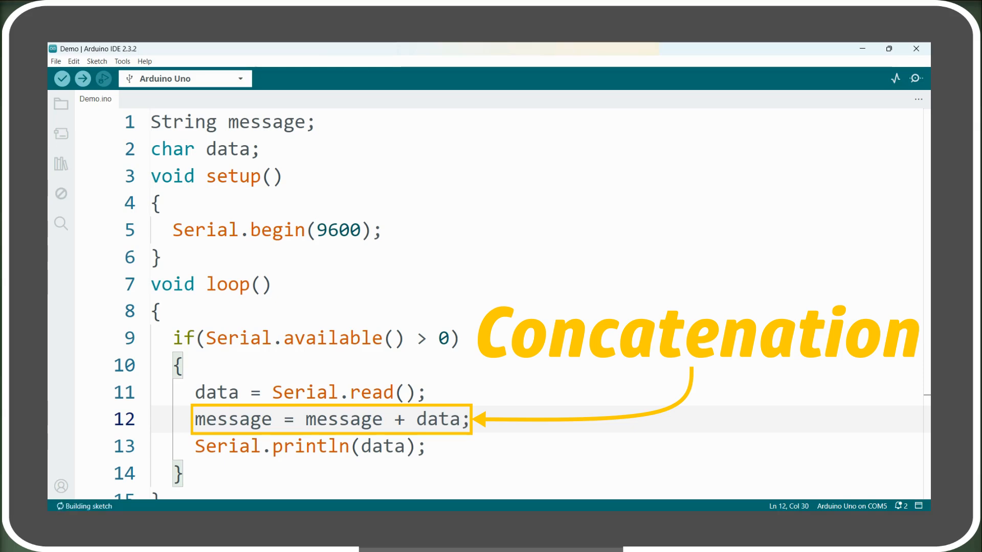
{"action": "type", "text": "34"}
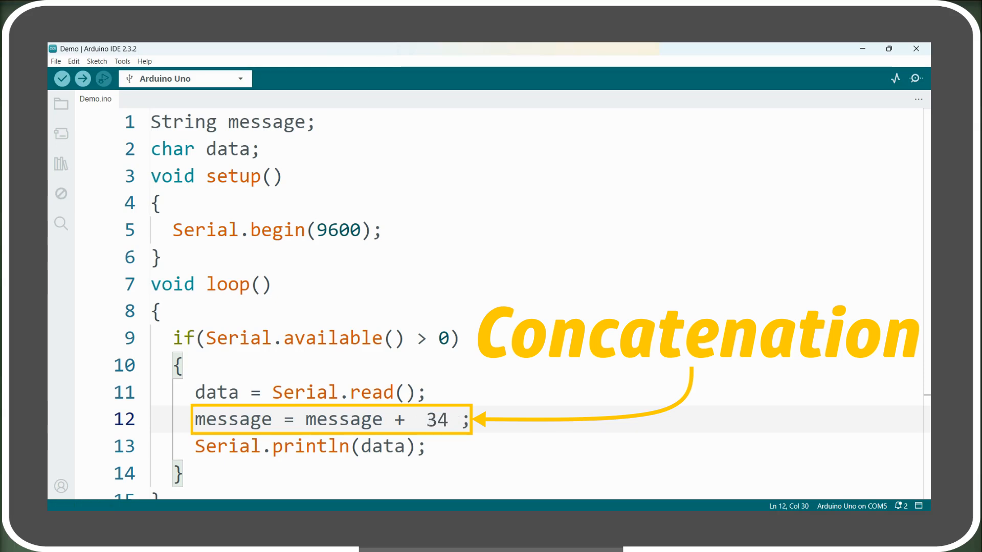
{"action": "type", "text": "6.5"}
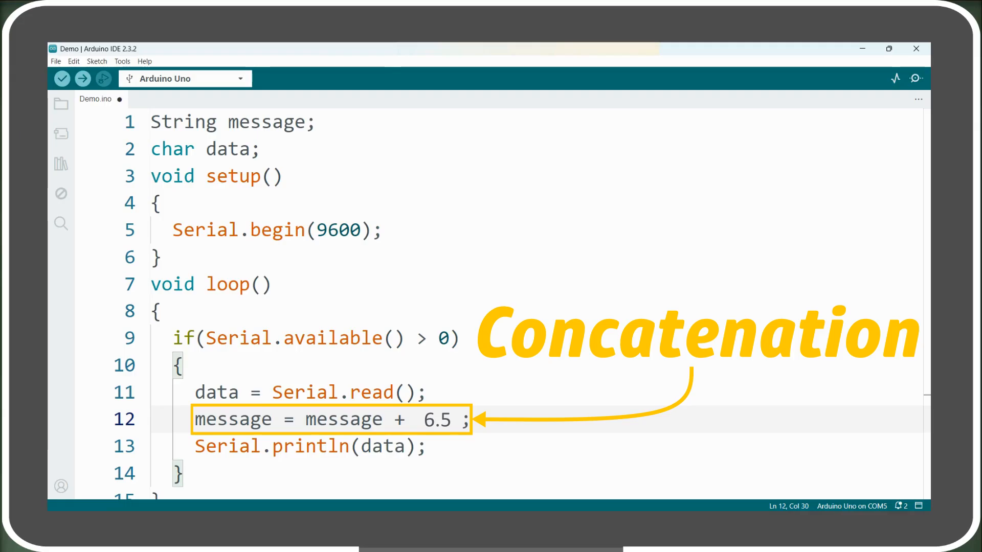
{"action": "type", "text": "\"HI\""}
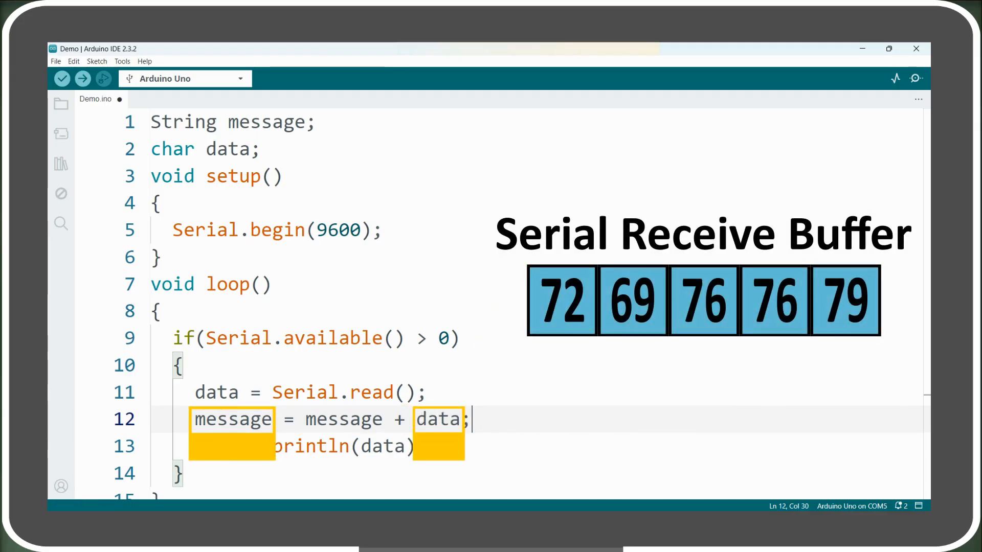
{"action": "left_click", "coordinate": [61, 78]}
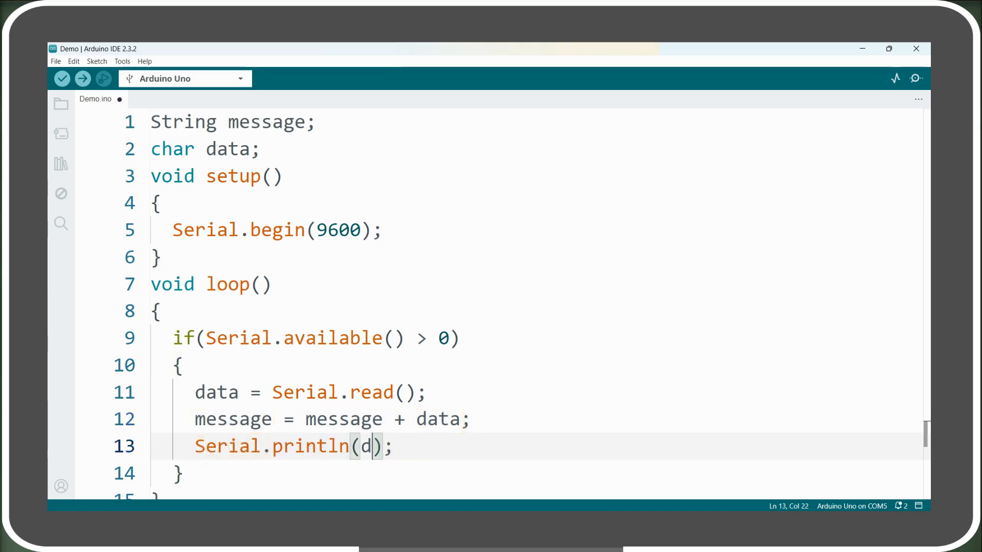
Print message instead of data in Serial.println, then upload the updated sketch
{"action": "type", "text": "message"}
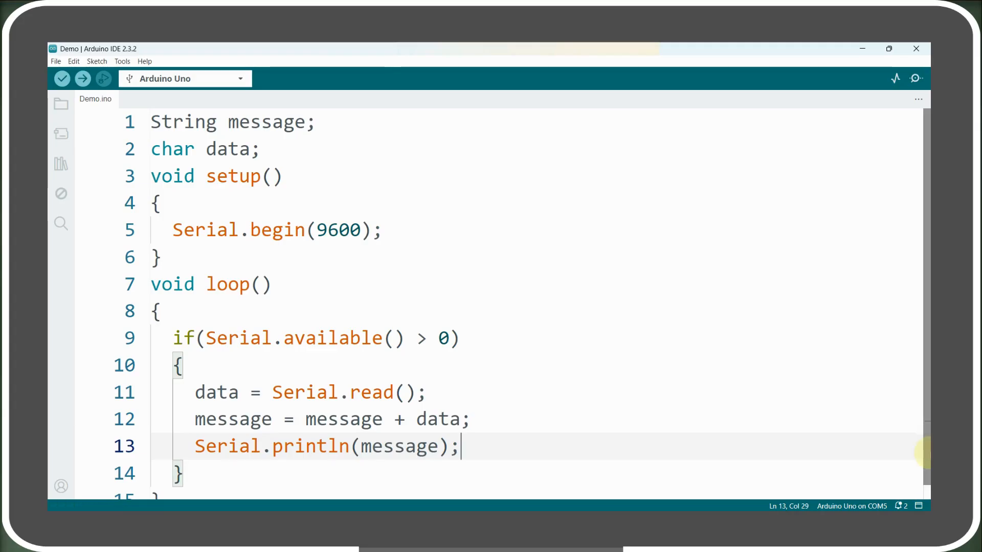
{"action": "scroll", "scroll_direction": "down", "scroll_amount": 3}
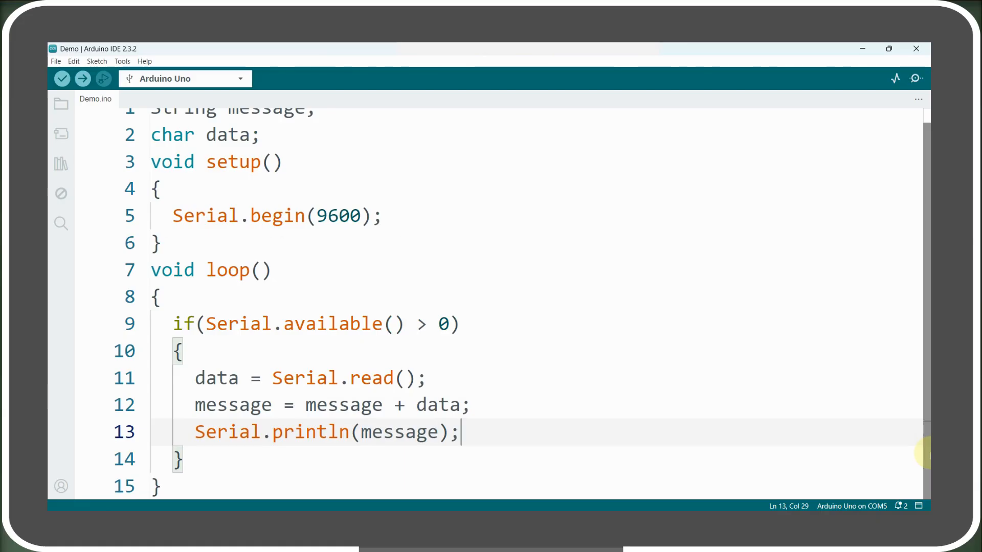
{"action": "left_click", "coordinate": [914, 78]}
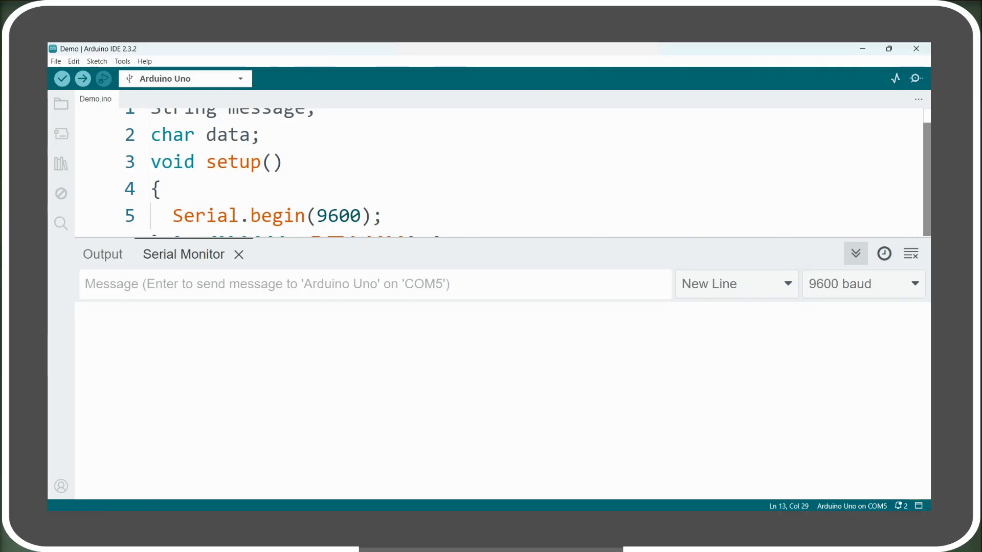
Change the if condition to data == '\n' so newline-terminated messages are handled
{"action": "left_click", "coordinate": [238, 254]}
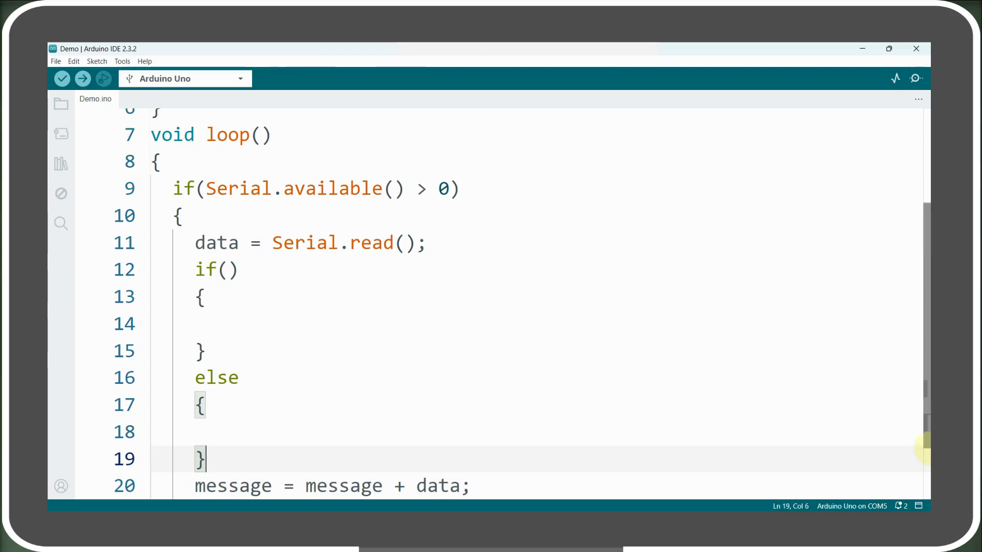
{"action": "scroll", "scroll_direction": "down", "scroll_amount": 3}
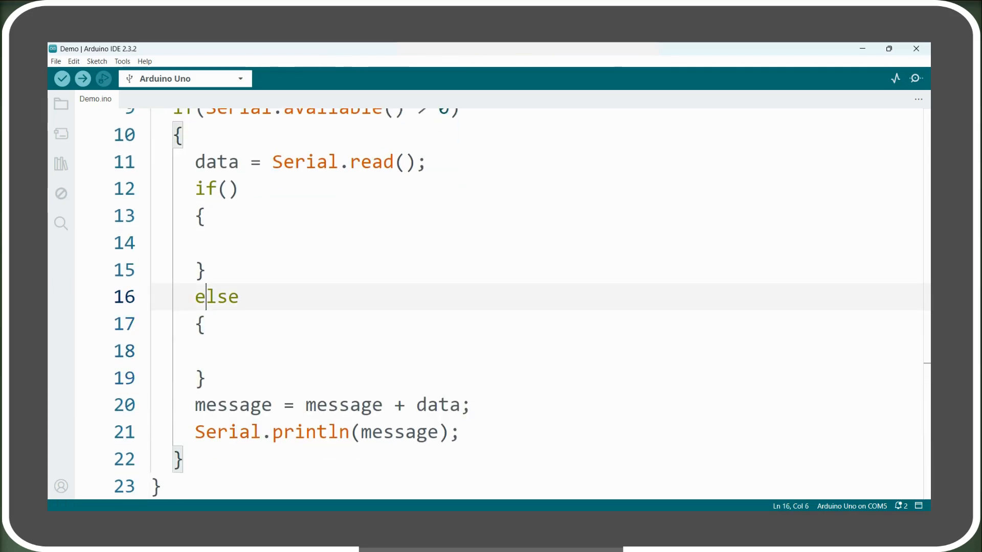
{"action": "type", "text": "d"}
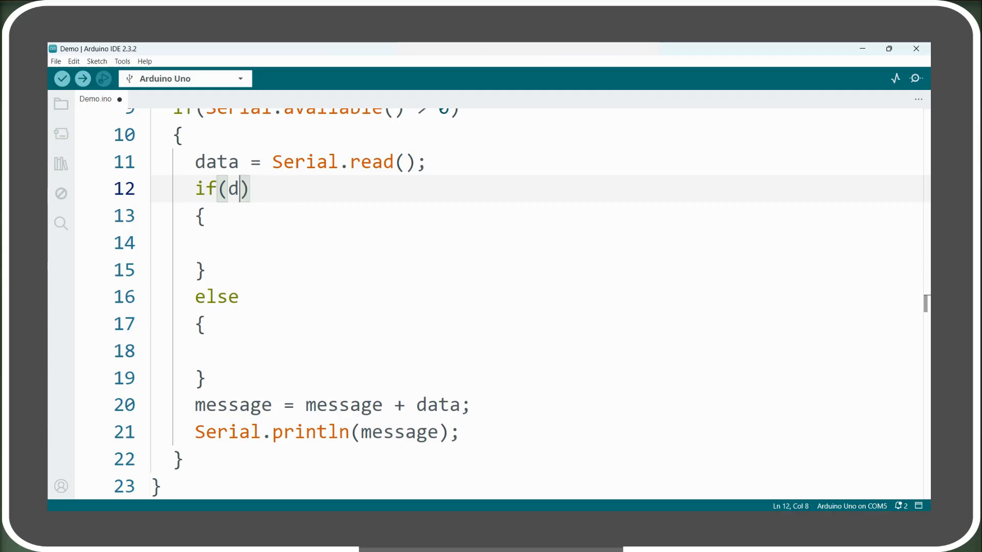
{"action": "type", "text": "ata == ''"}
{"action": "left_click", "coordinate": [540, 243]}
{"action": "type", "text": "message = \"\";"}
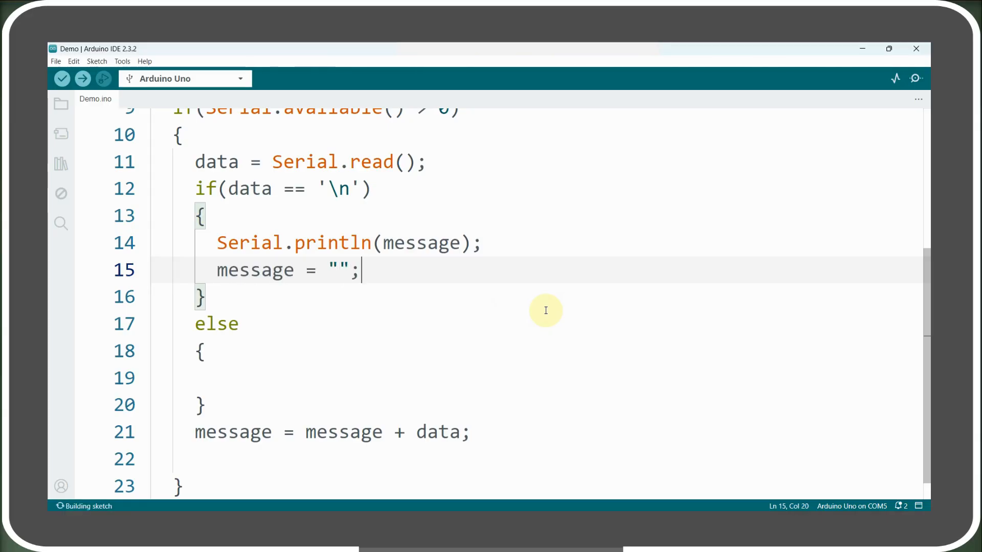
{"action": "left_click", "coordinate": [201, 351]}
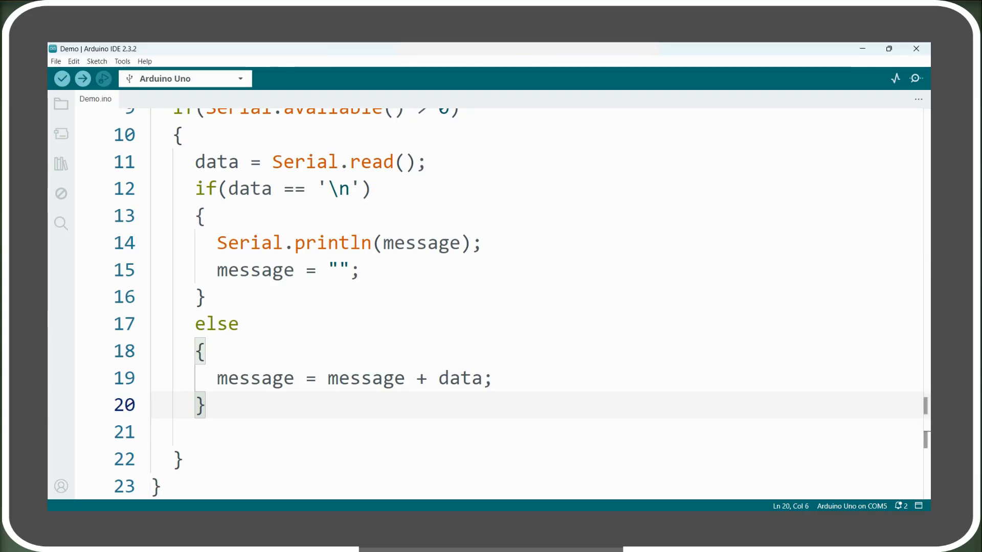
{"action": "mouse_move", "coordinate": [151, 485]}
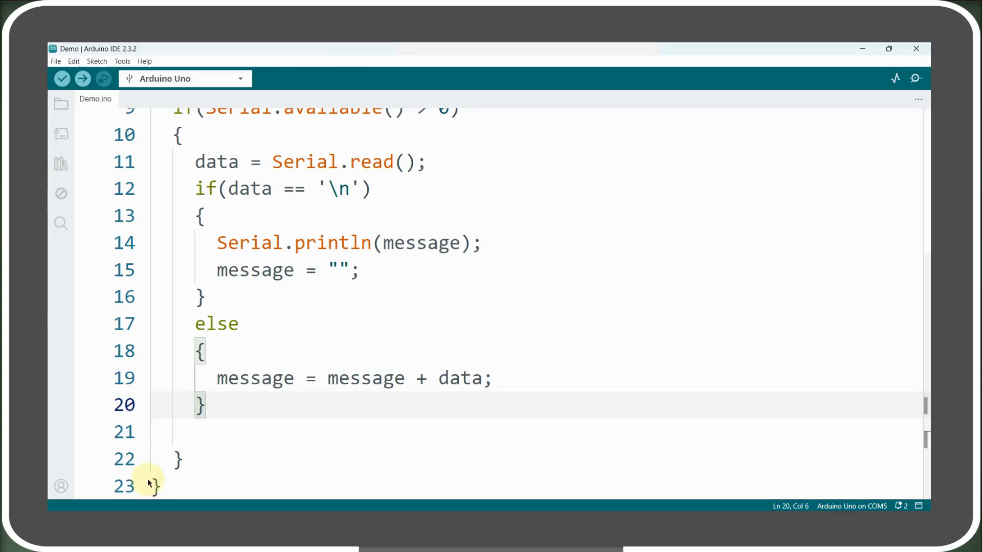
Send HELLO and then HELLO WORLD from the Serial Monitor, each printed as a whole line
{"action": "left_click", "coordinate": [82, 78]}
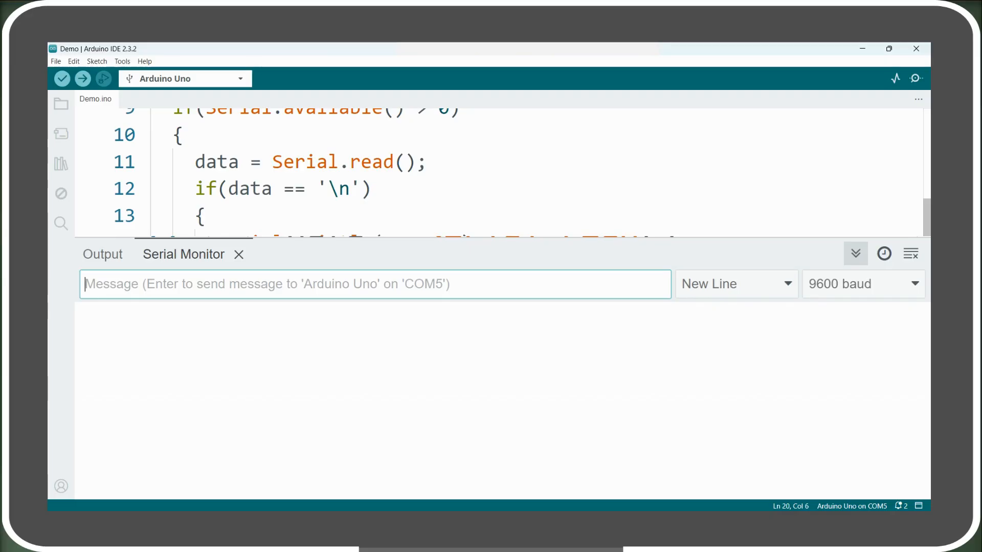
{"action": "type", "text": "HELL"}
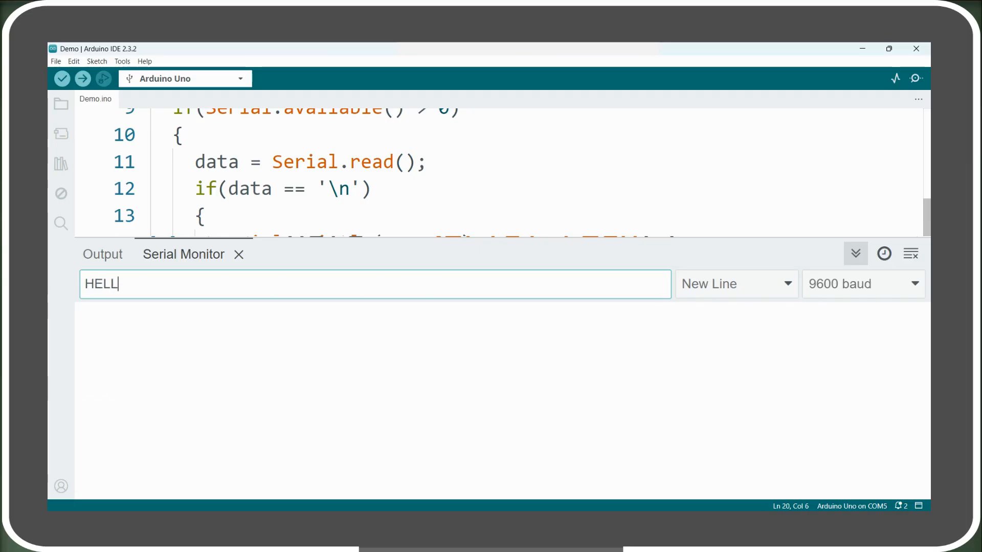
{"action": "key", "text": "Return"}
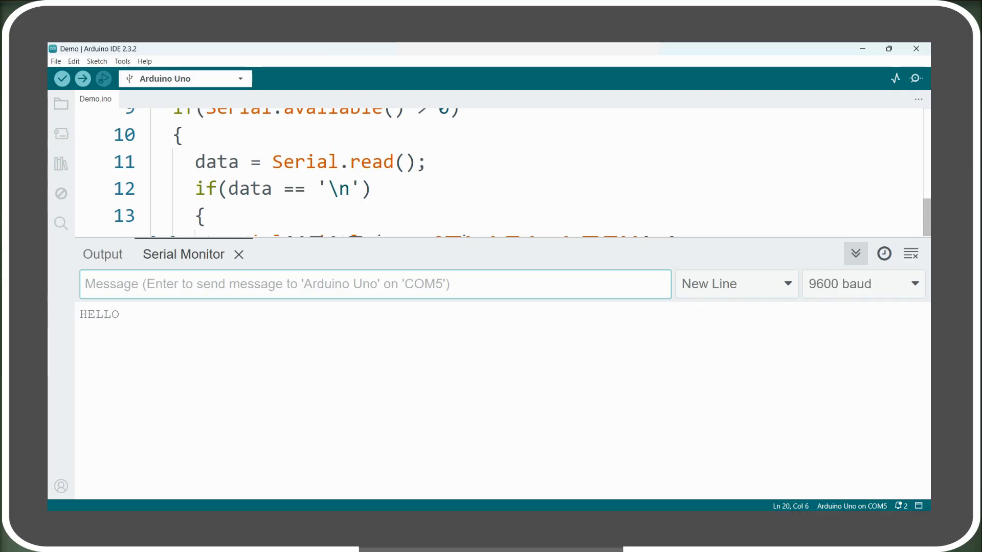
{"action": "type", "text": "HEL"}
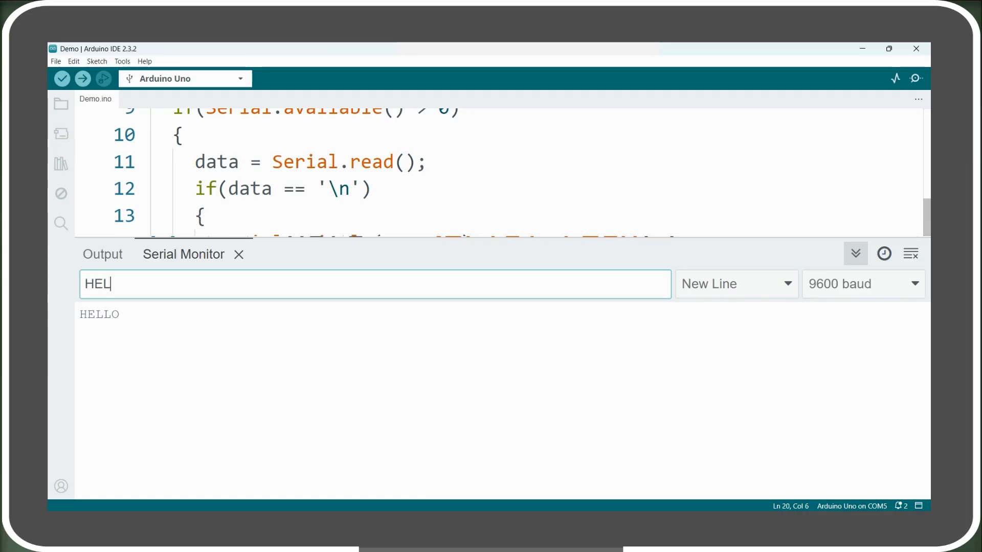
{"action": "type", "text": "LO WORLD"}
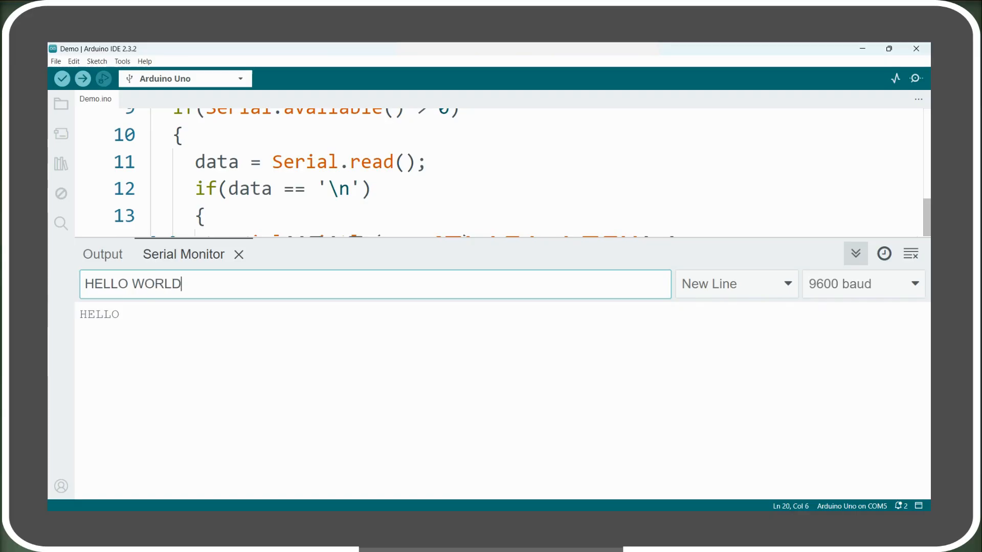
{"action": "key", "text": "Return"}
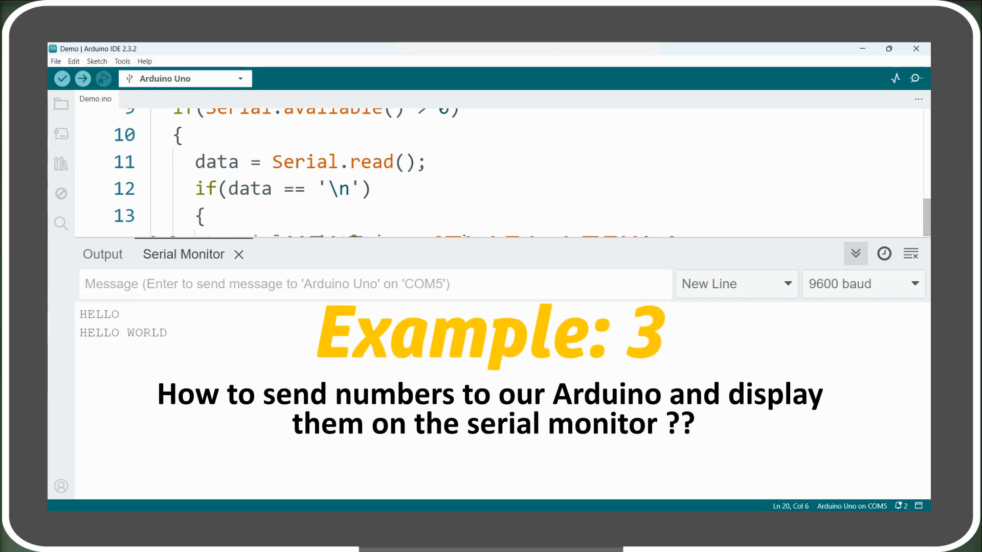
Send 489 from the Serial Monitor and close it once it prints back
{"action": "left_click", "coordinate": [375, 284]}
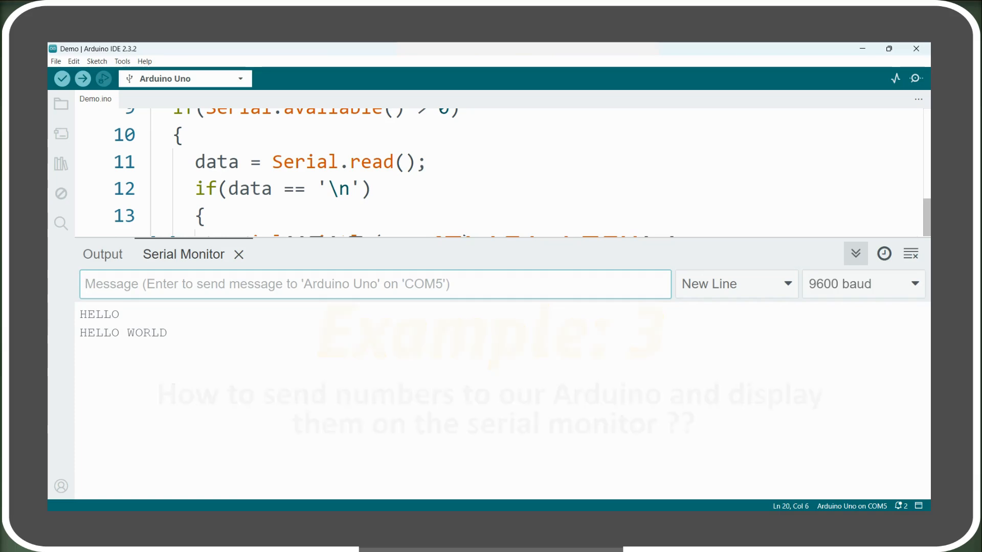
{"action": "type", "text": "489"}
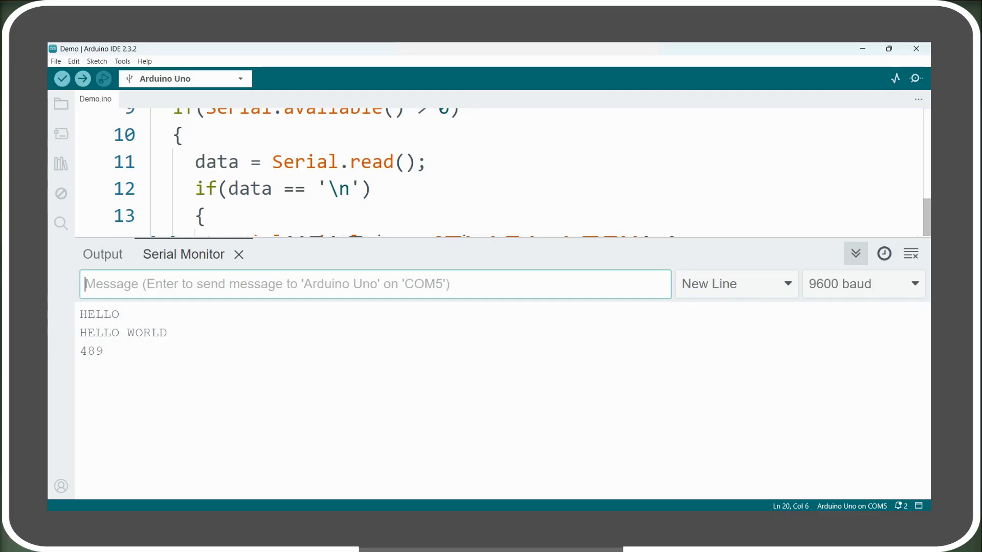
{"action": "left_click", "coordinate": [238, 254]}
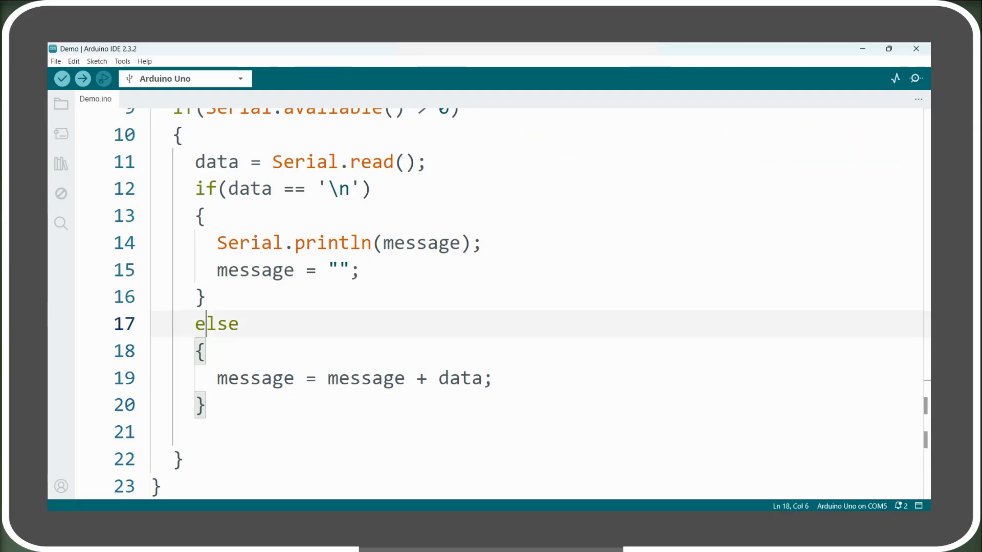
Declare 'int number;' at the top and delete the old string-assembly loop code
{"action": "scroll", "scroll_direction": "up", "scroll_amount": 3}
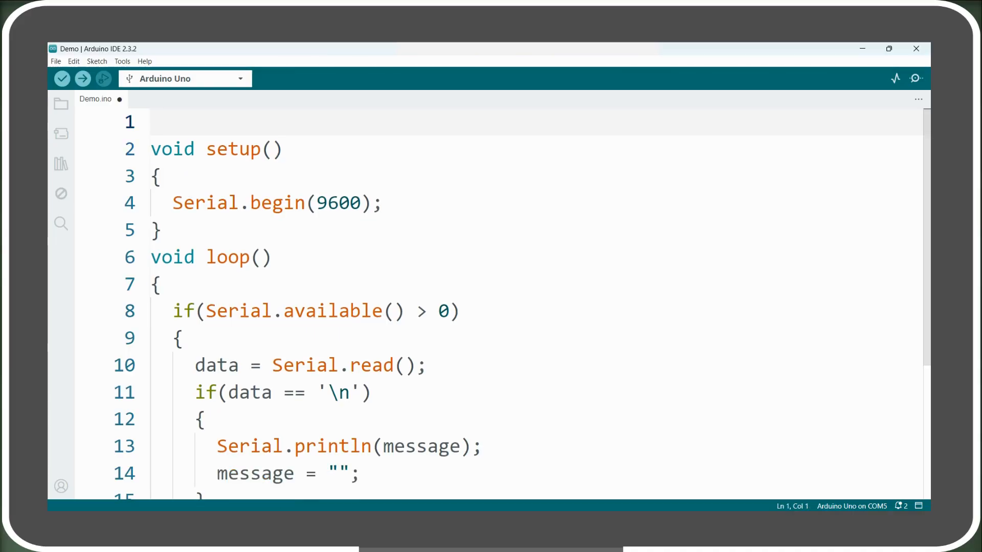
{"action": "type", "text": "int"}
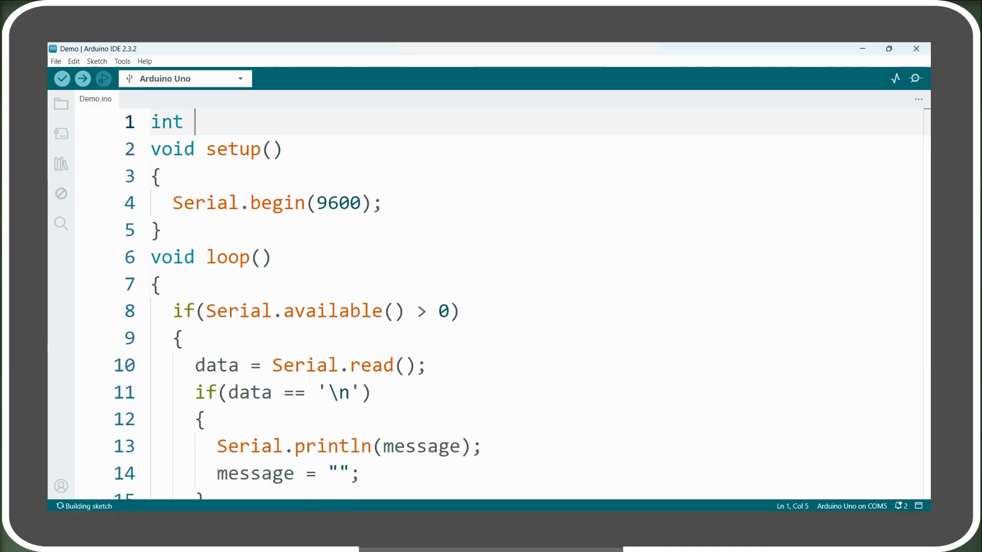
{"action": "type", "text": "number;"}
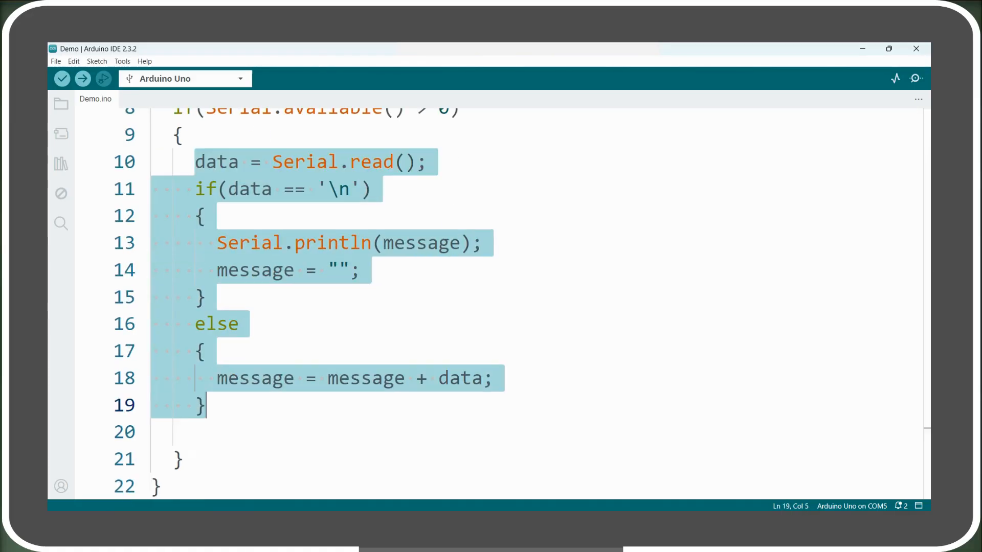
{"action": "key", "text": "Delete"}
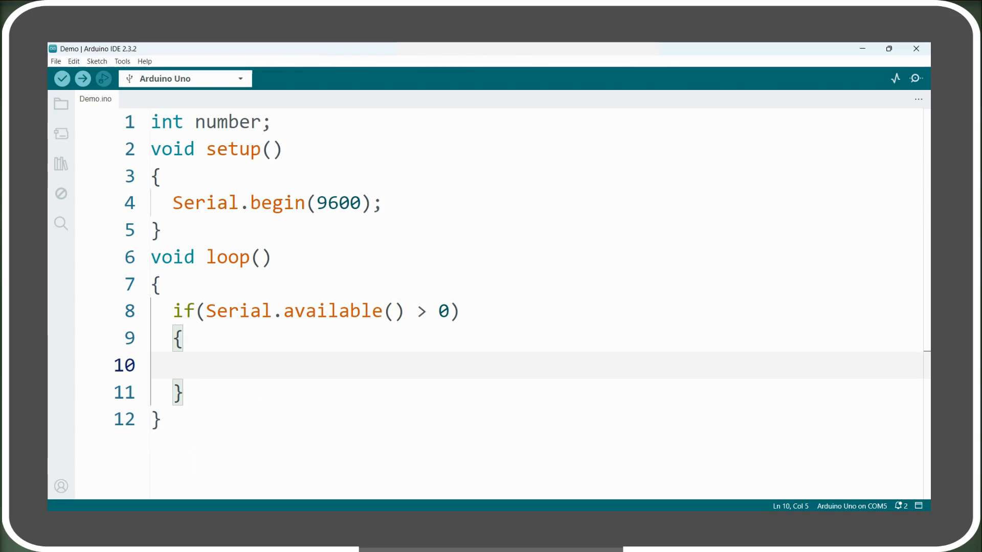
Inside the if block, write 'number = Serial.parseInt();' and 'Serial.println(number);'
{"action": "left_click", "coordinate": [195, 365]}
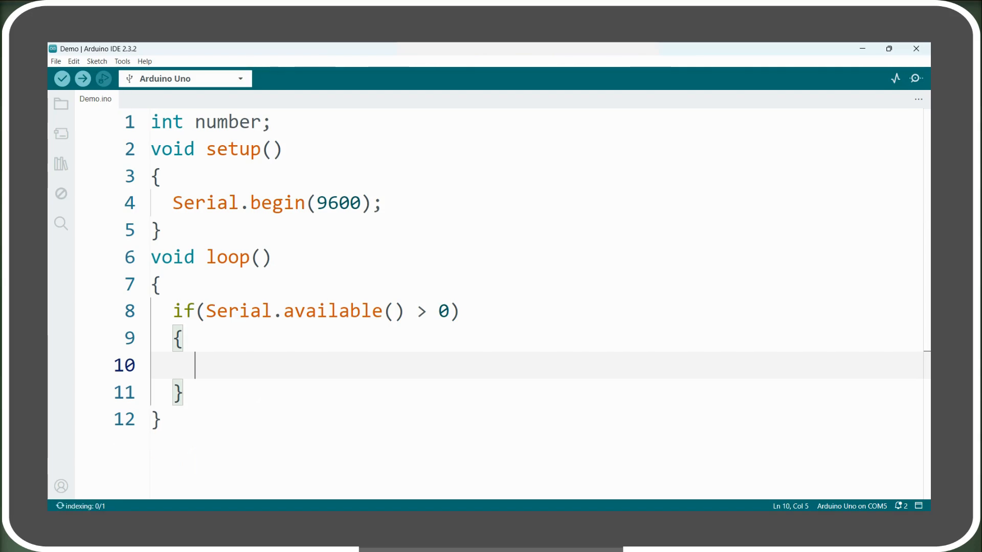
{"action": "type", "text": "number ="}
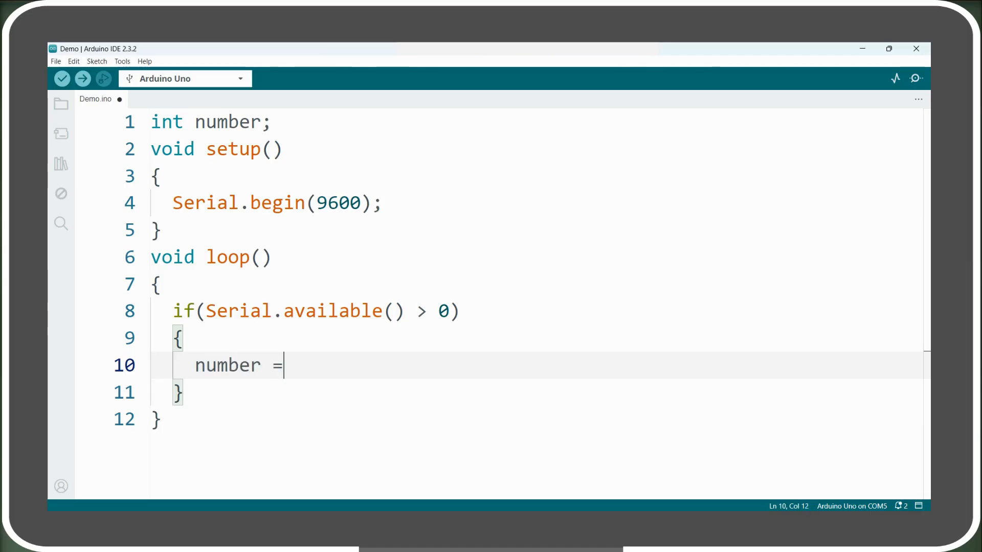
{"action": "type", "text": "Serial.p"}
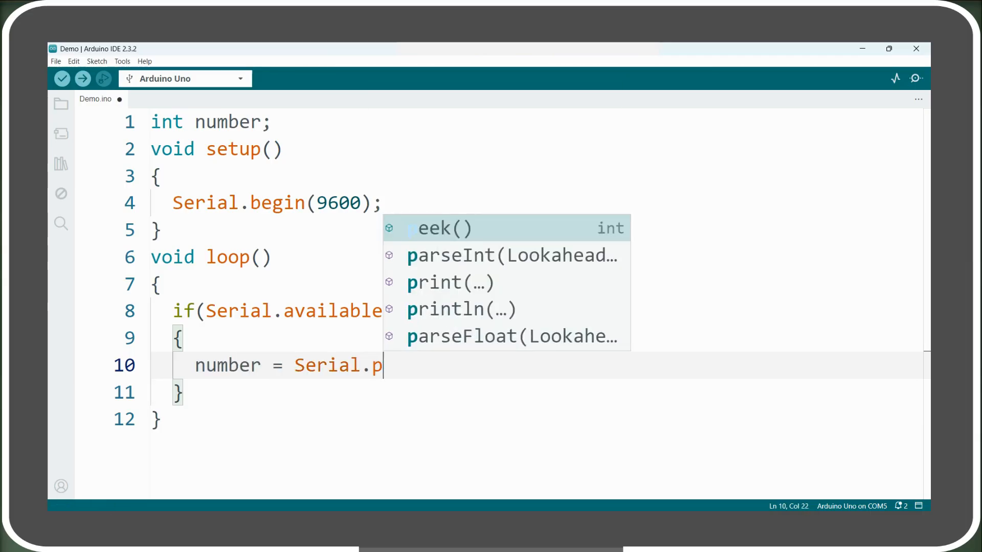
{"action": "left_click", "coordinate": [512, 254]}
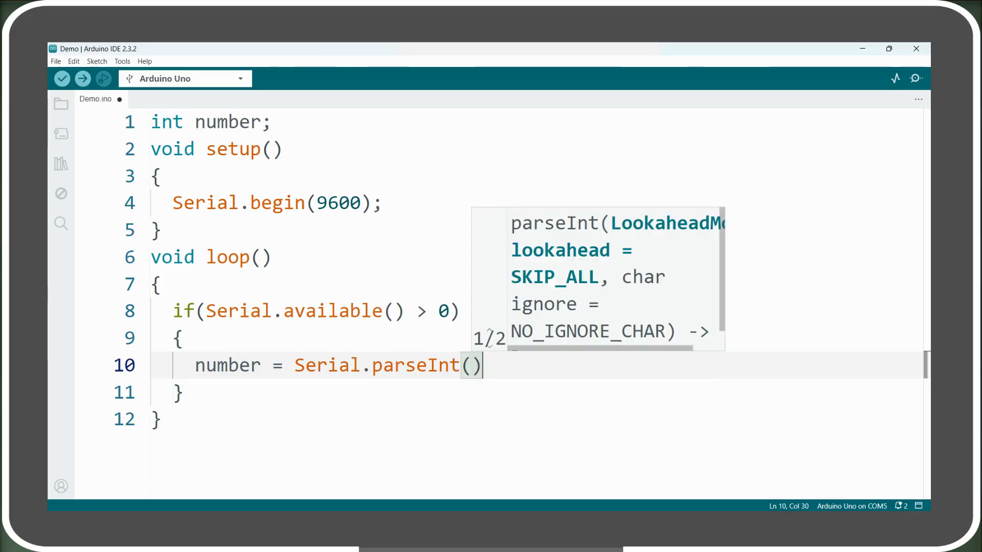
{"action": "type", "text": ";"}
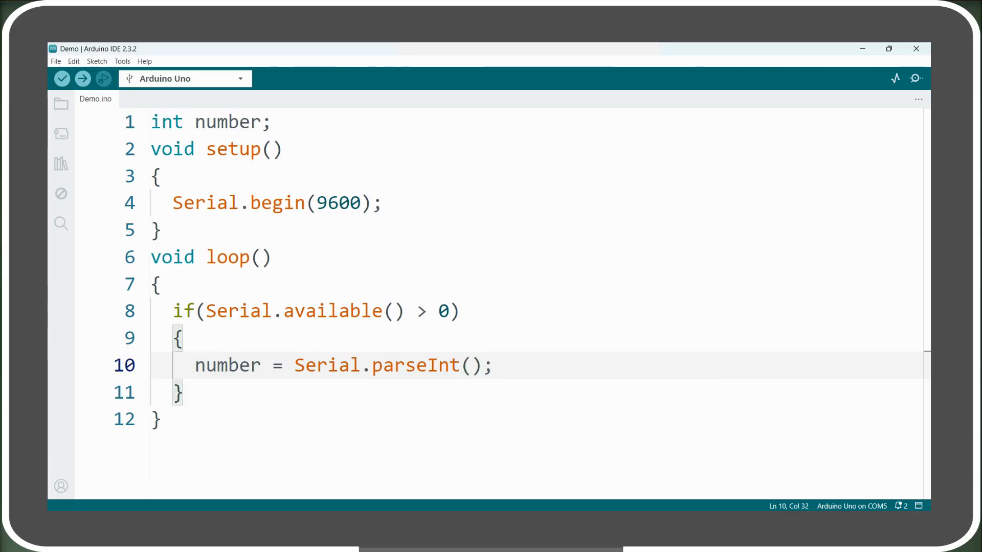
{"action": "type", "text": "Serial.printl"}
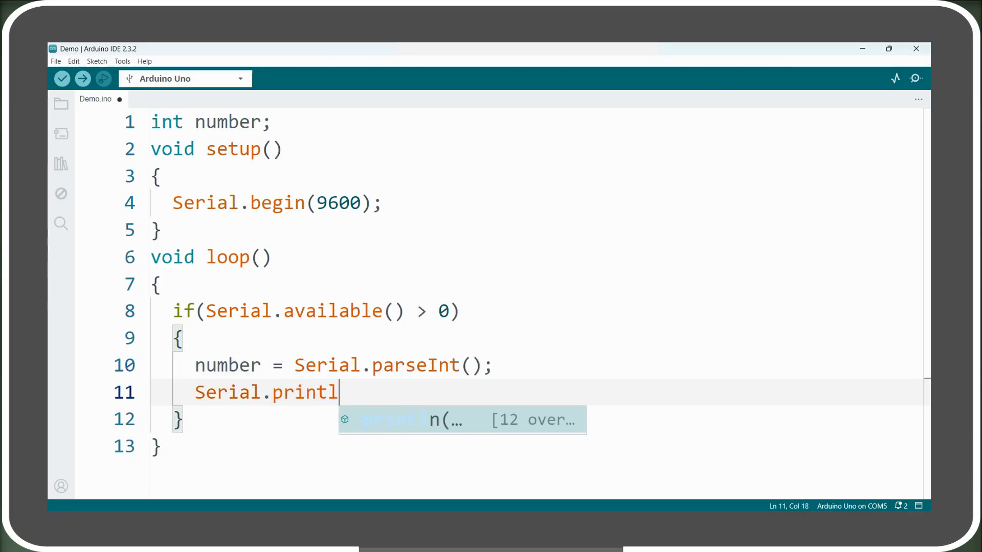
{"action": "type", "text": "n(number);"}
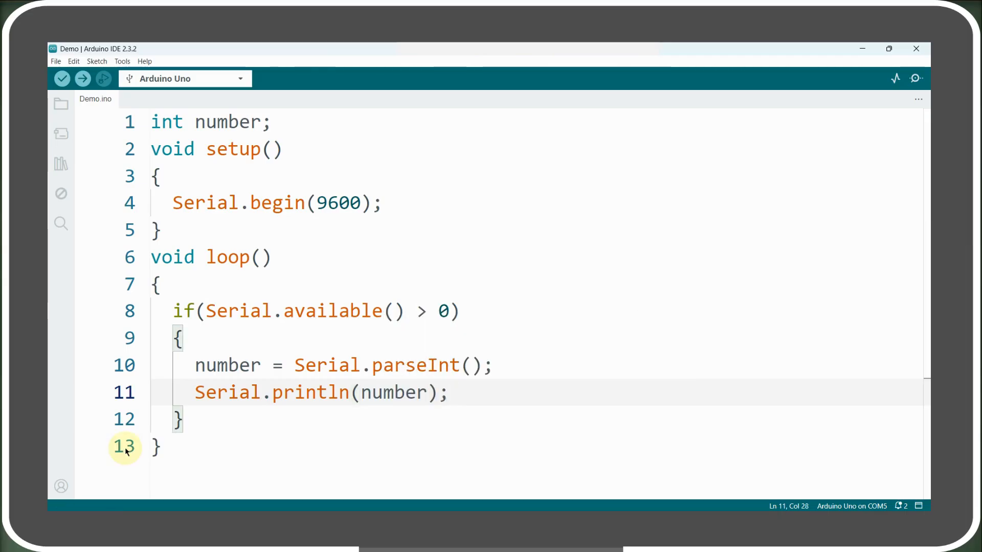
Send 489 from the Serial Monitor to the parseInt sketch with No Line Ending
{"action": "left_click", "coordinate": [82, 79]}
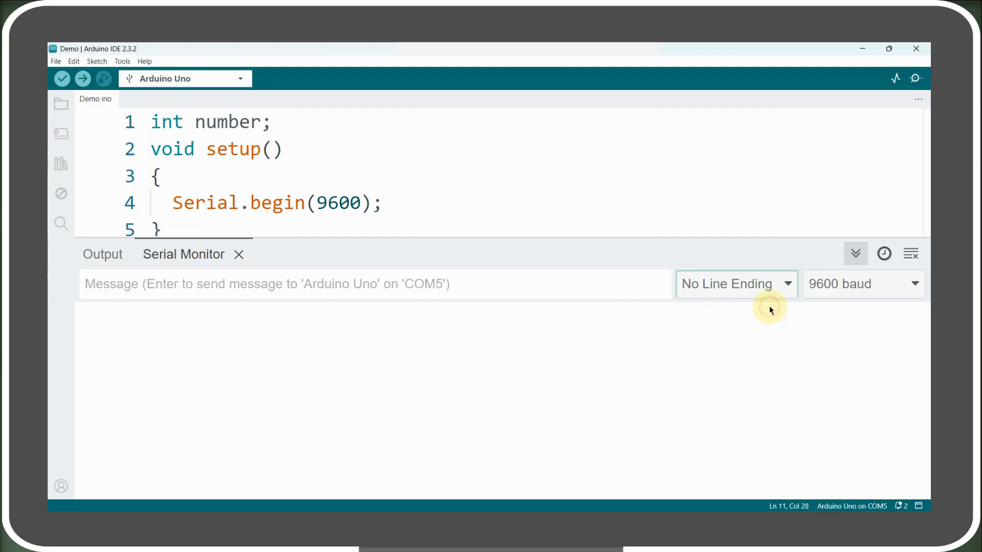
{"action": "type", "text": "489"}
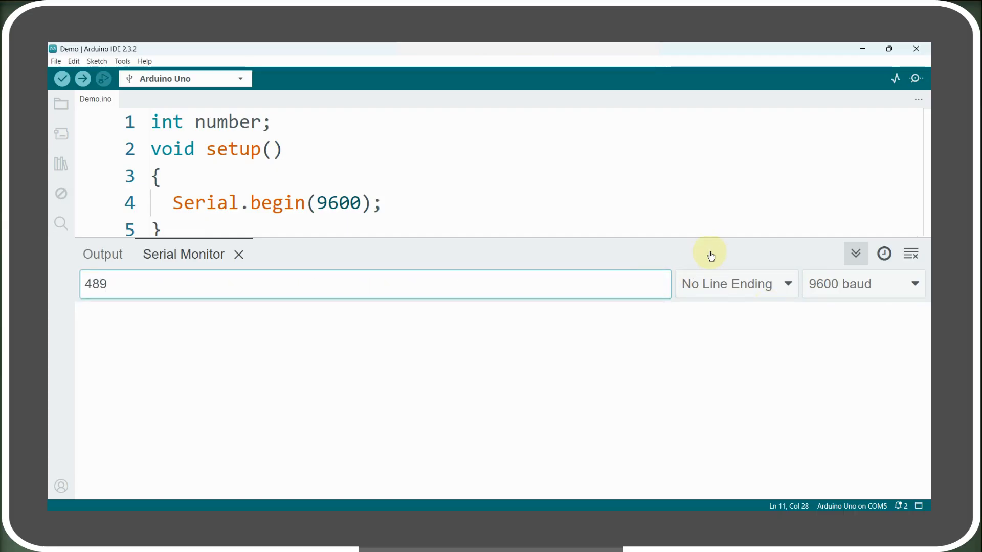
{"action": "key", "text": "Return"}
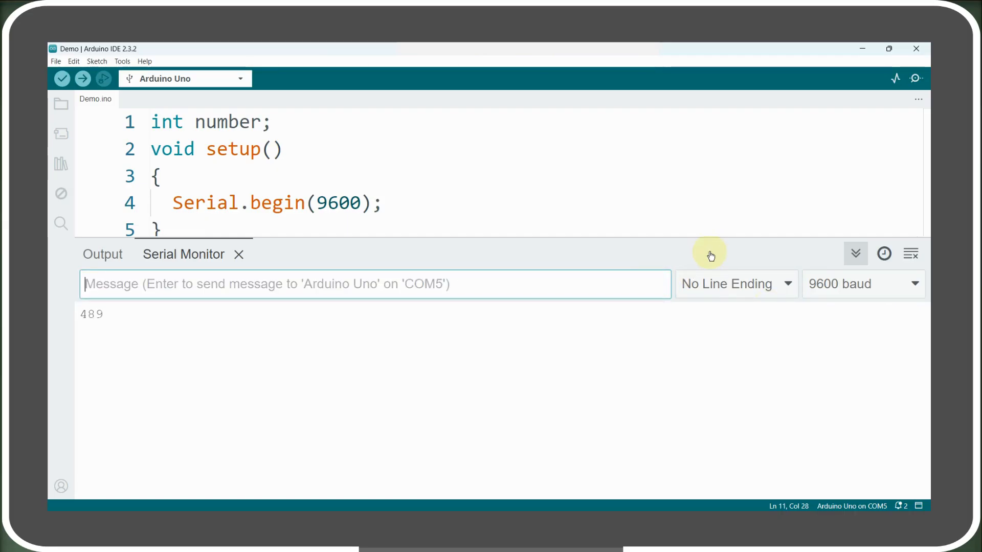